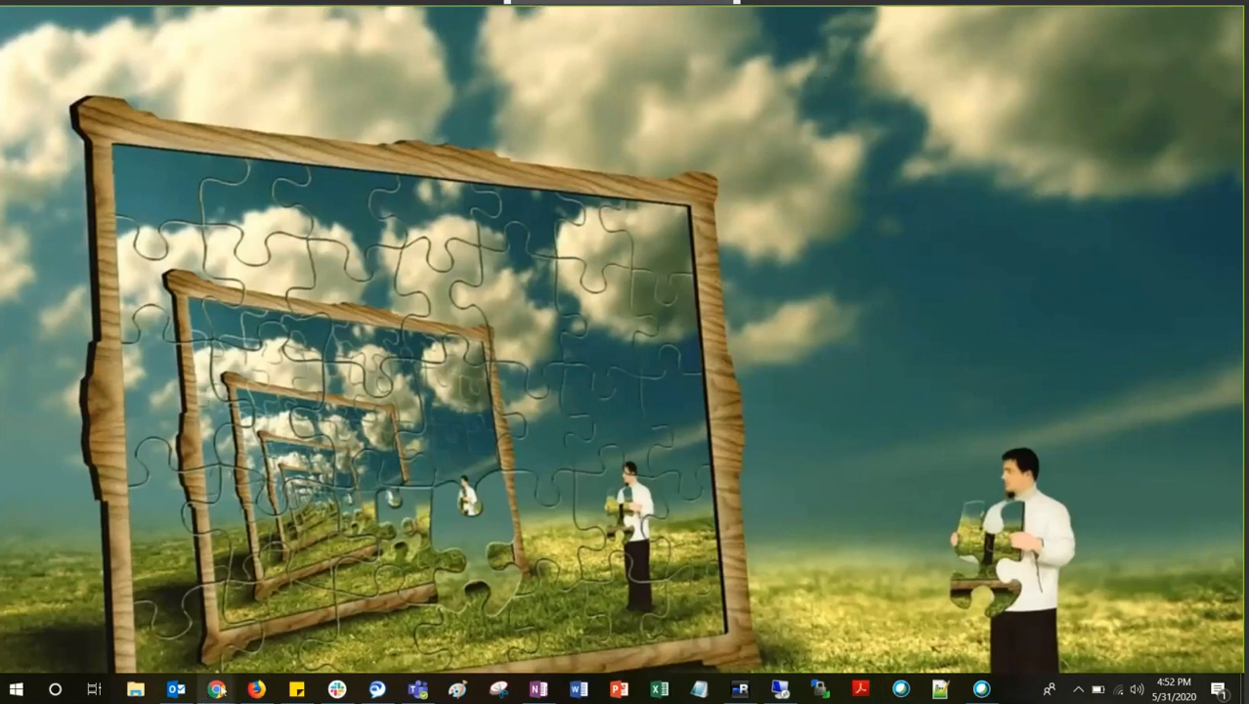
pyautogui.moveTo(179, 74)
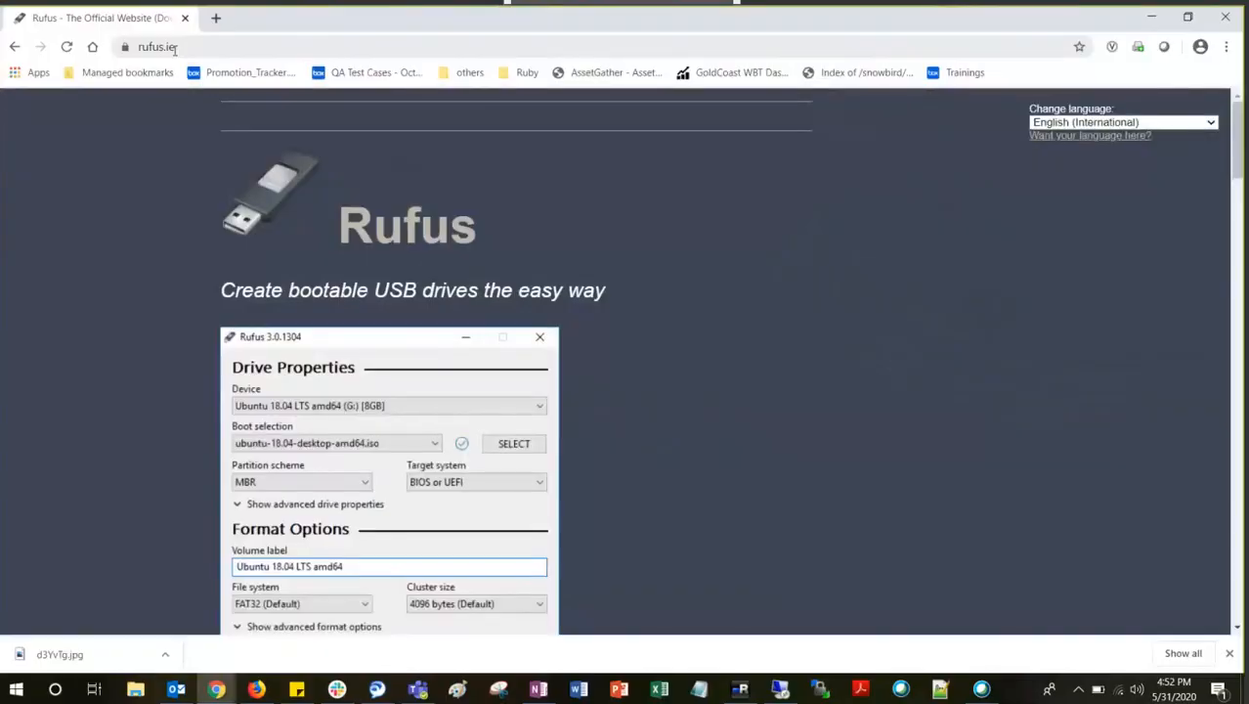
pyautogui.moveTo(407, 117)
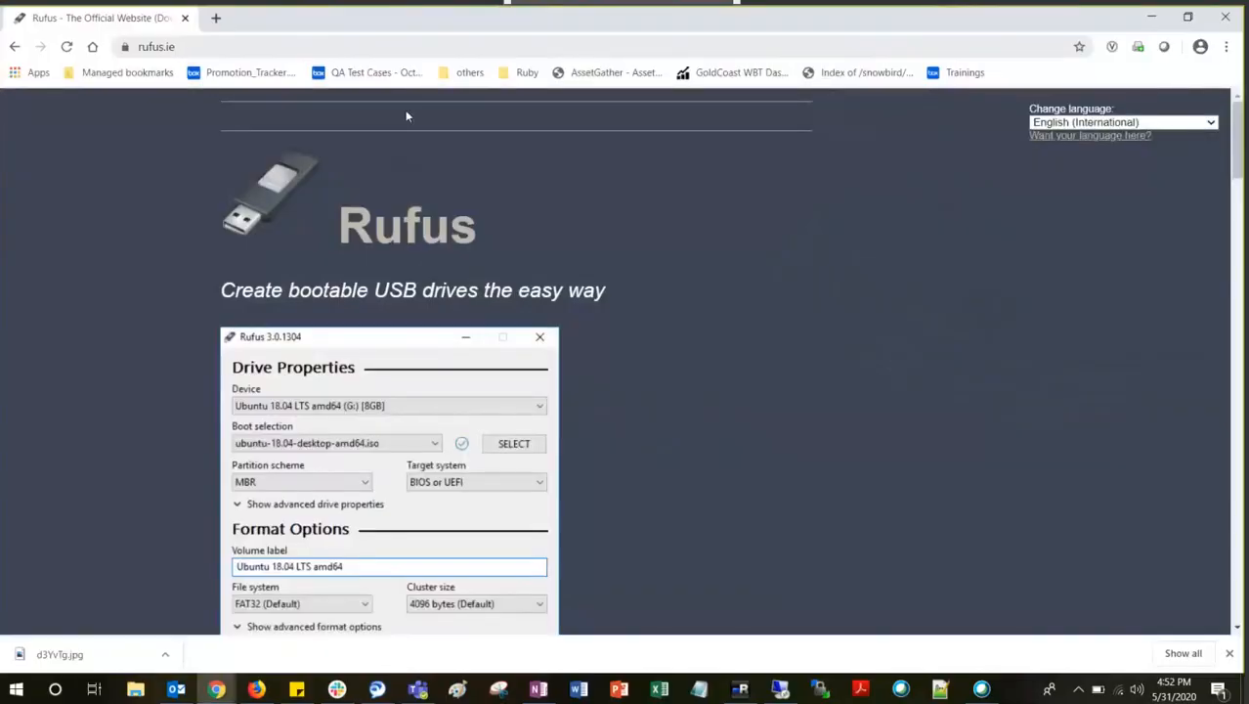
# - Download Rufus 3.10 from the rufus.ie Download section
pyautogui.scroll(-3)
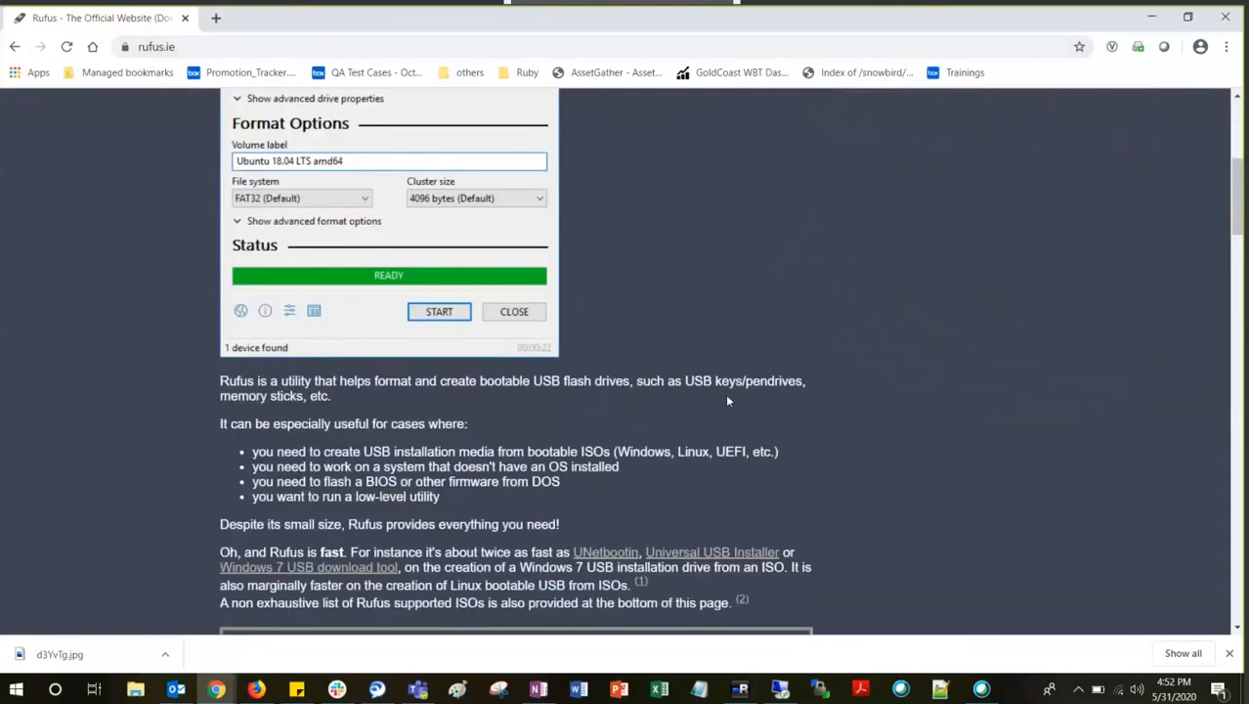
pyautogui.scroll(-3)
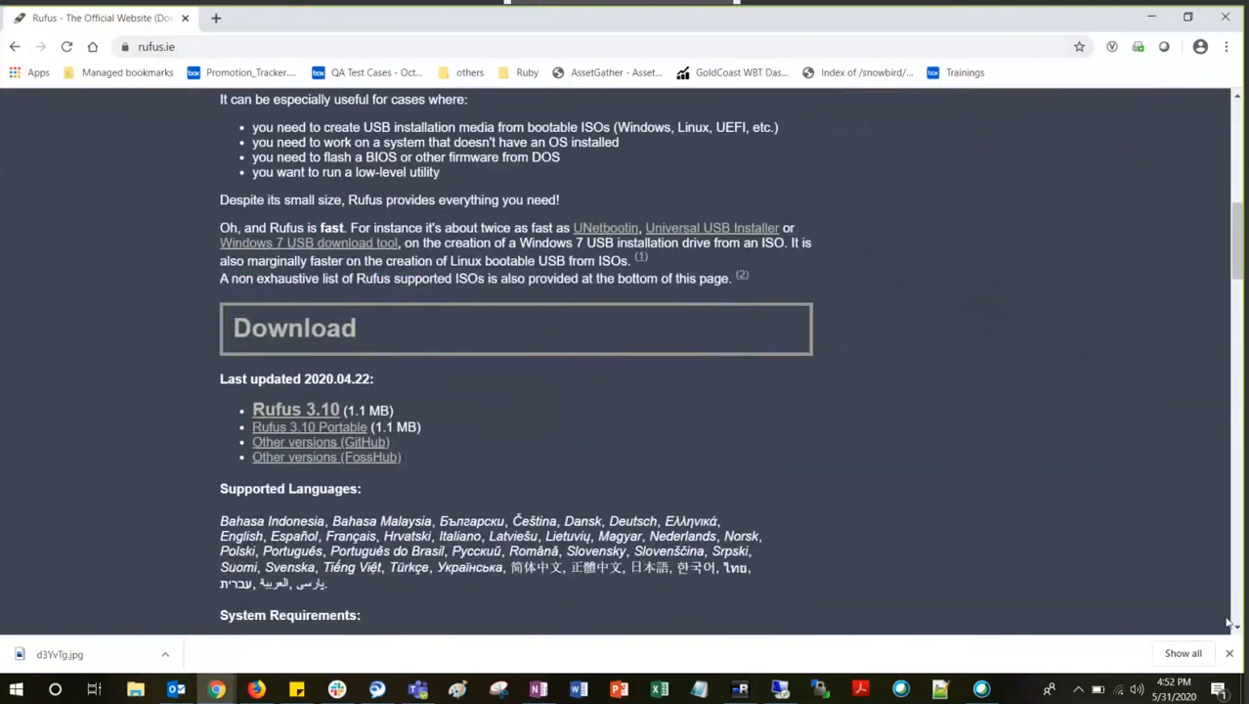
pyautogui.moveTo(348, 413)
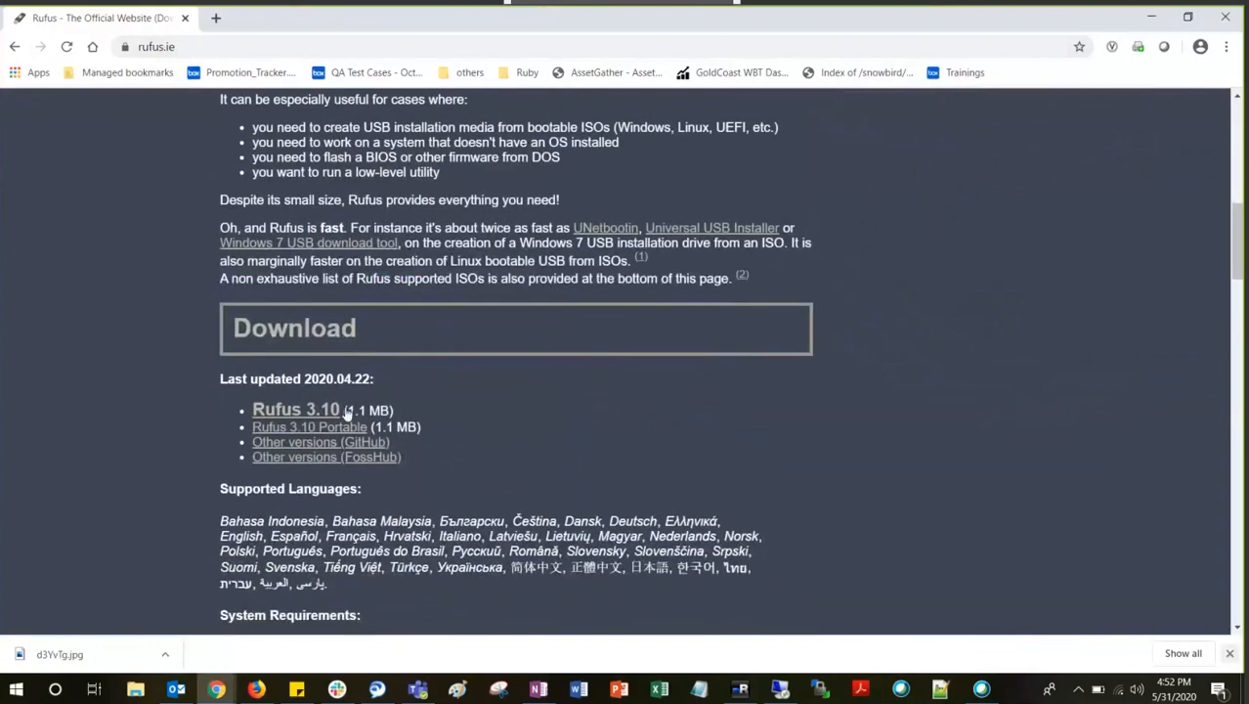
pyautogui.moveTo(295, 409)
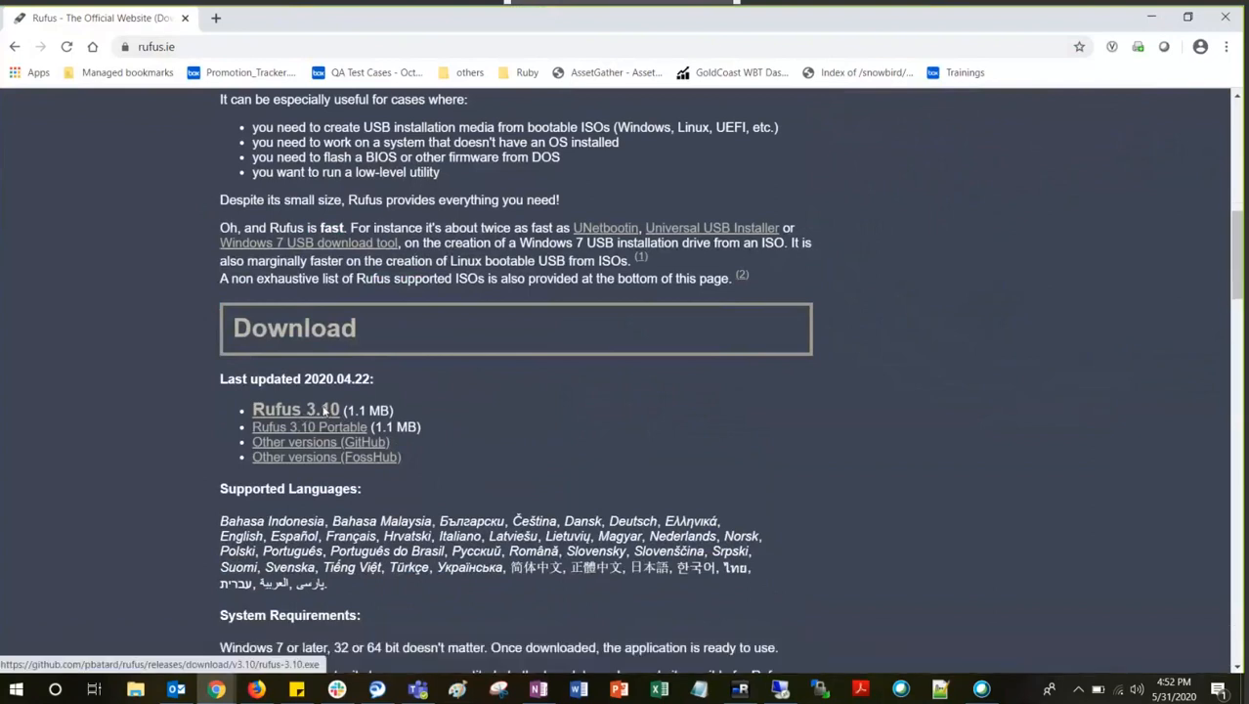
pyautogui.click(295, 409)
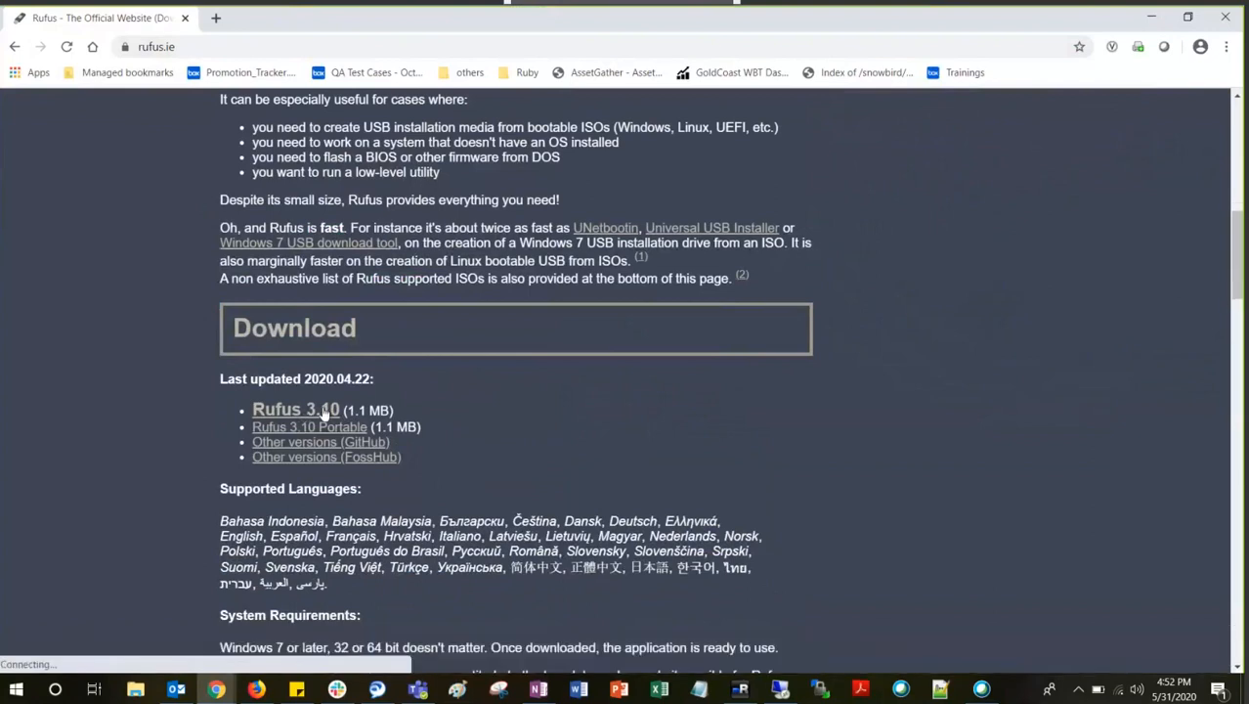
pyautogui.click(295, 409)
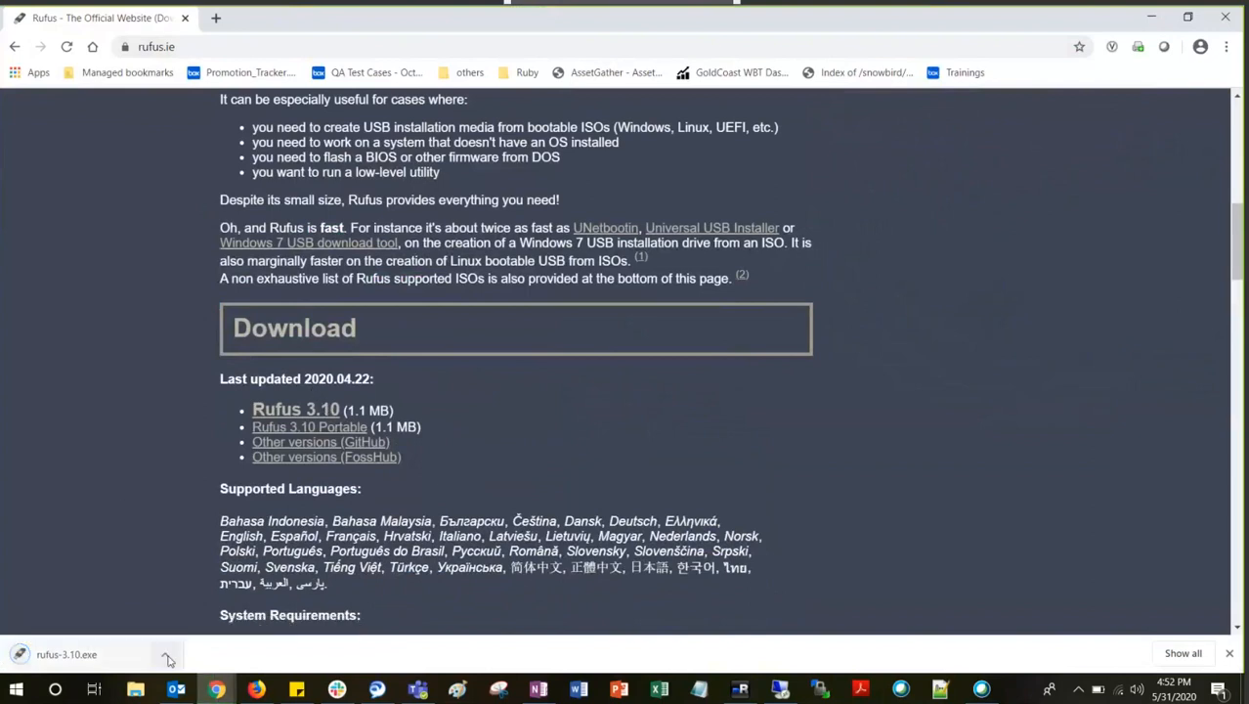
# - Launch the downloaded rufus-3.10.exe and minimize the browser to the desktop
pyautogui.click(166, 653)
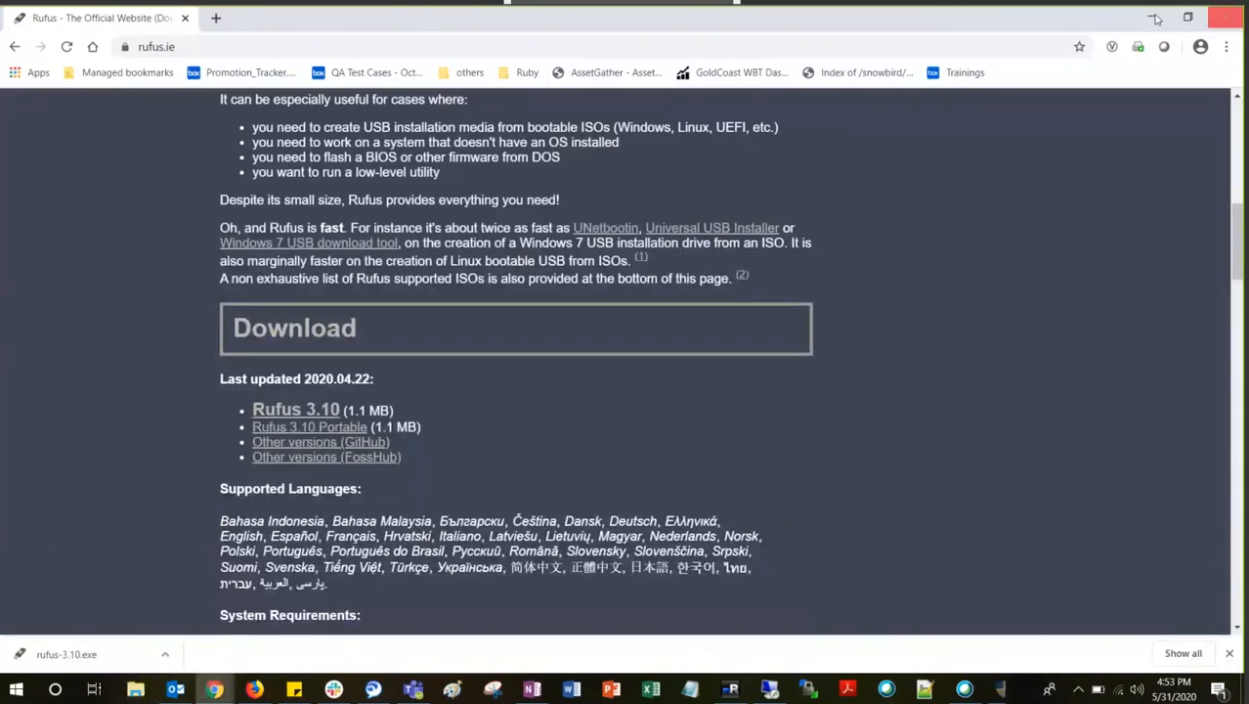
pyautogui.click(1153, 18)
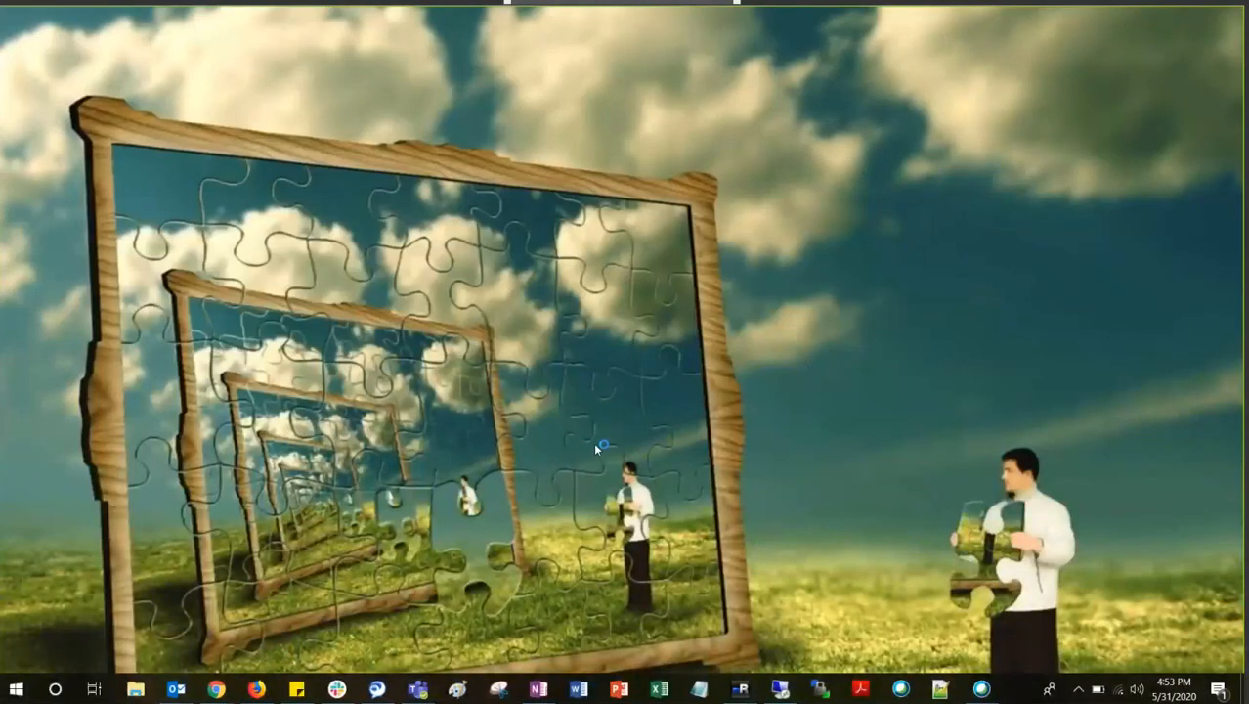
pyautogui.moveTo(602, 432)
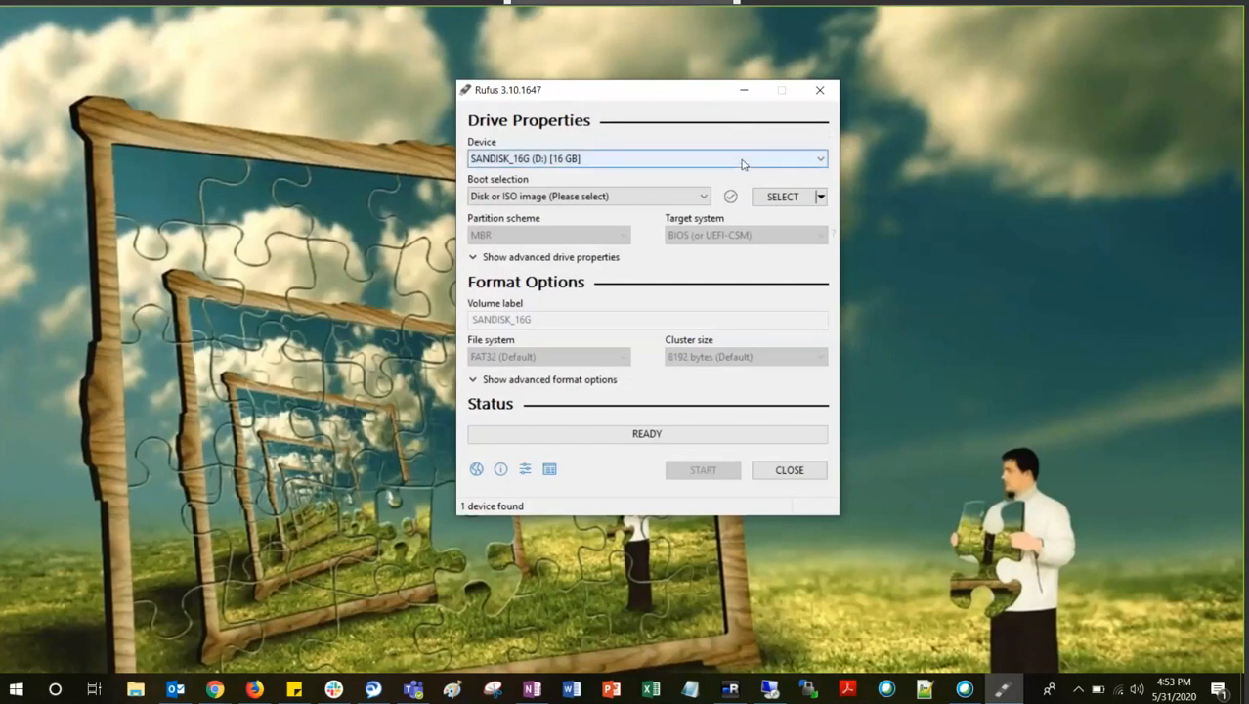
pyautogui.click(819, 158)
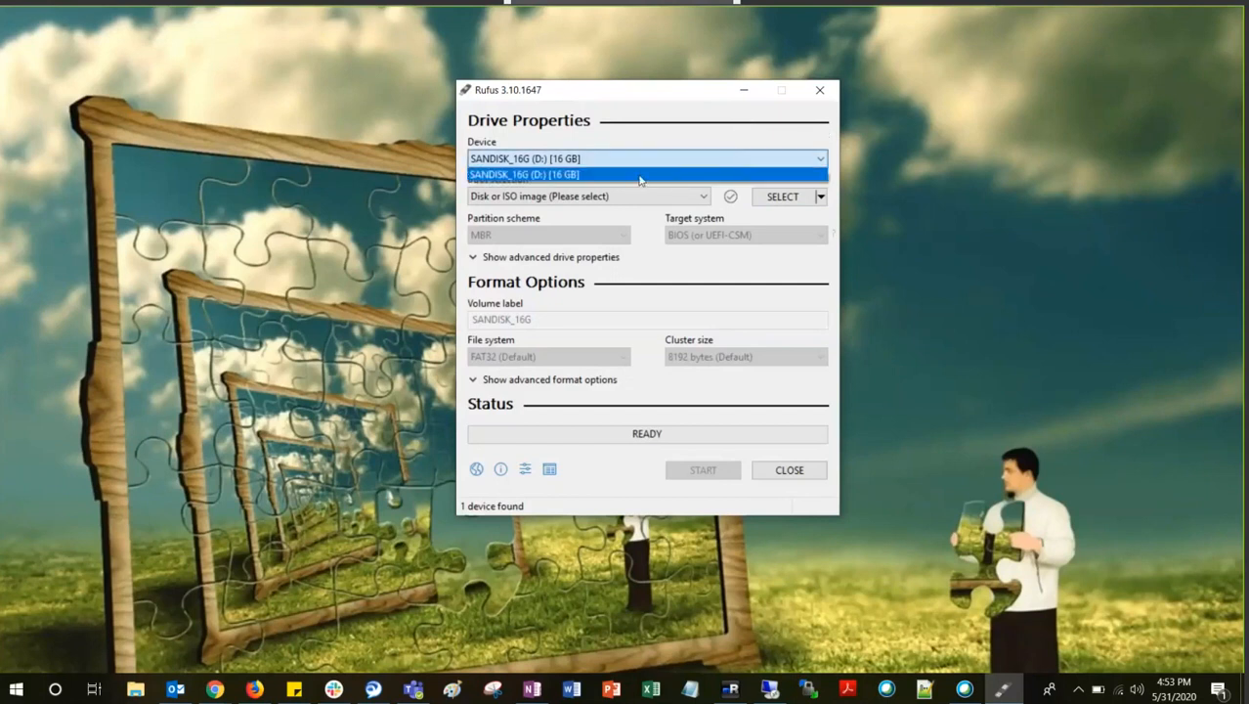
pyautogui.moveTo(602, 140)
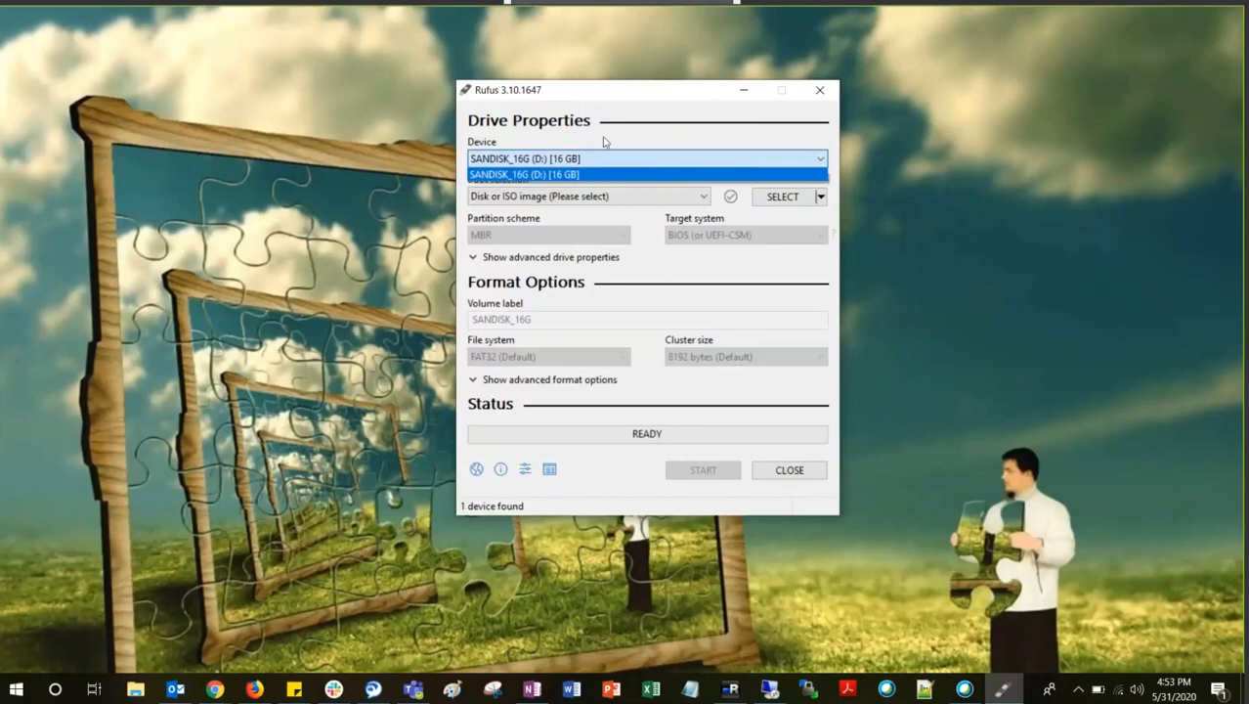
pyautogui.moveTo(576, 176)
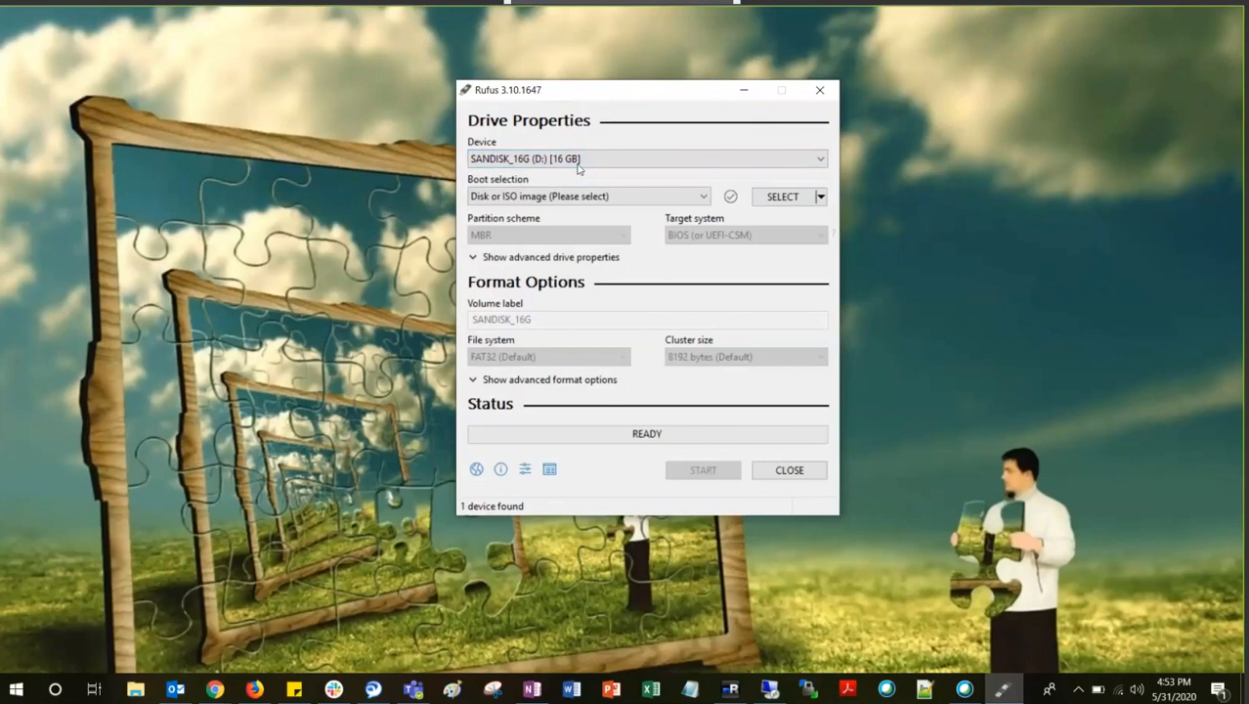
pyautogui.moveTo(583, 219)
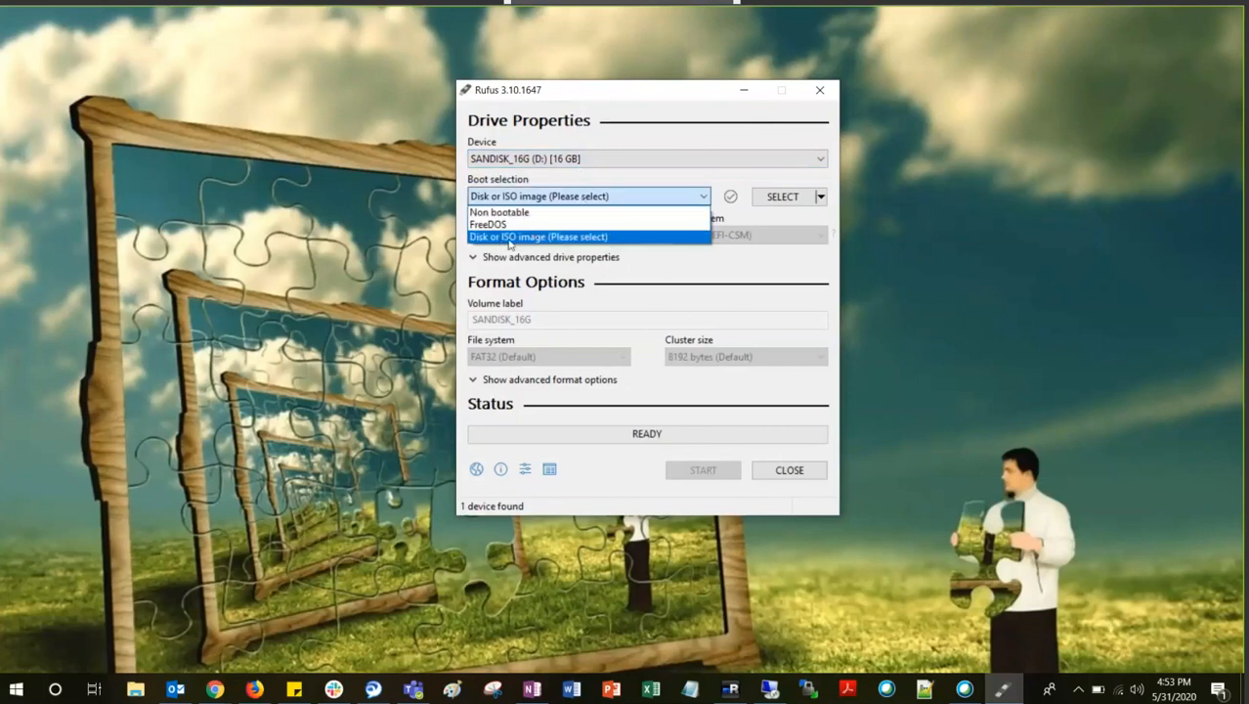
pyautogui.click(538, 237)
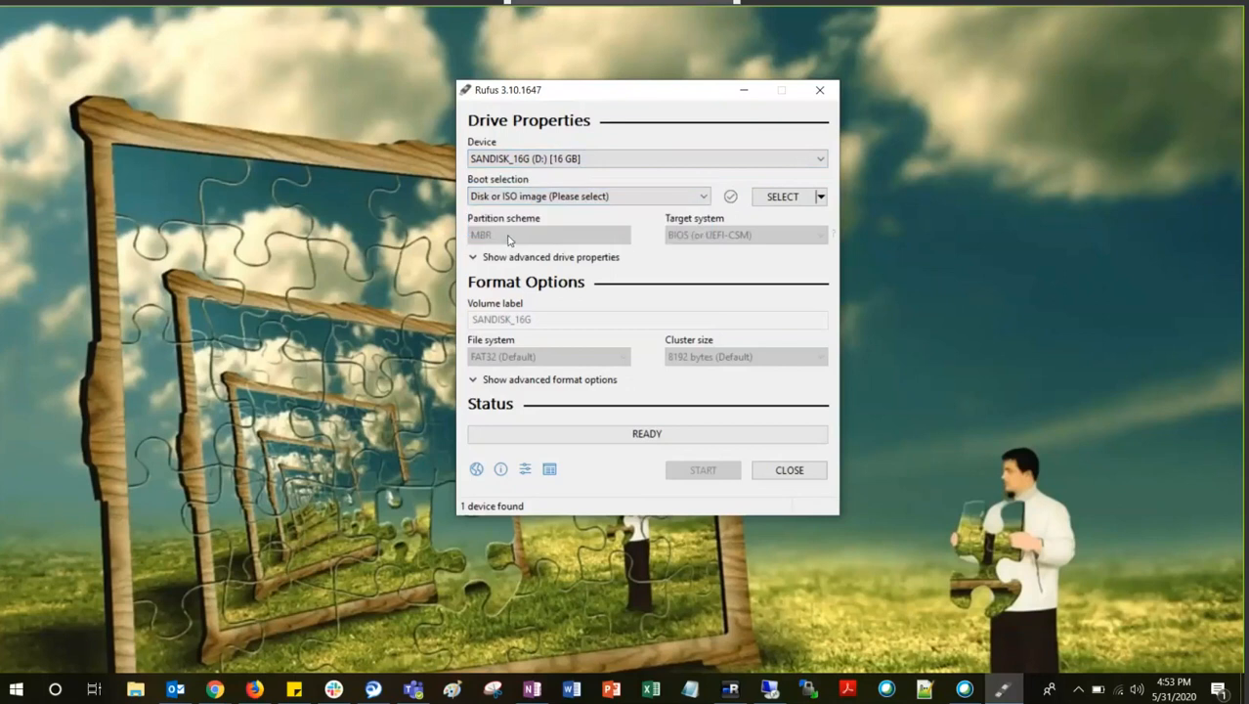
pyautogui.click(782, 196)
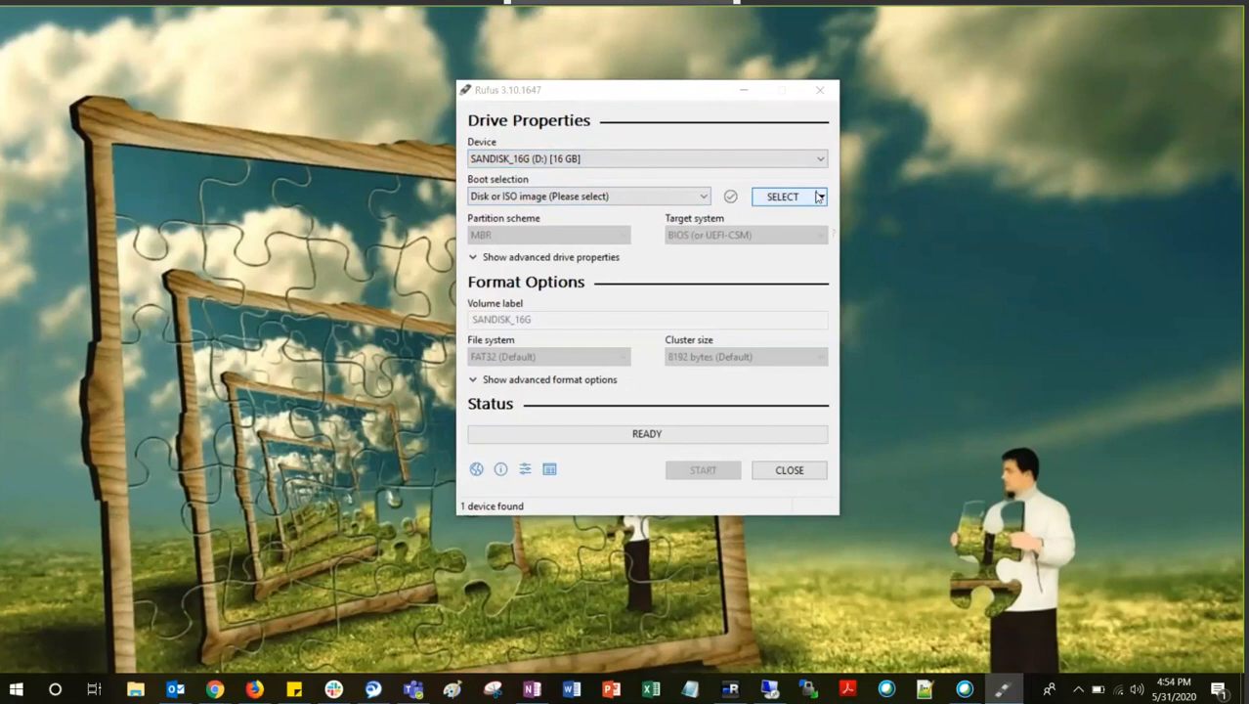
# - Choose the Windows 10 Enterprise 1703 ISO from the ISO folder as the boot image
pyautogui.click(782, 195)
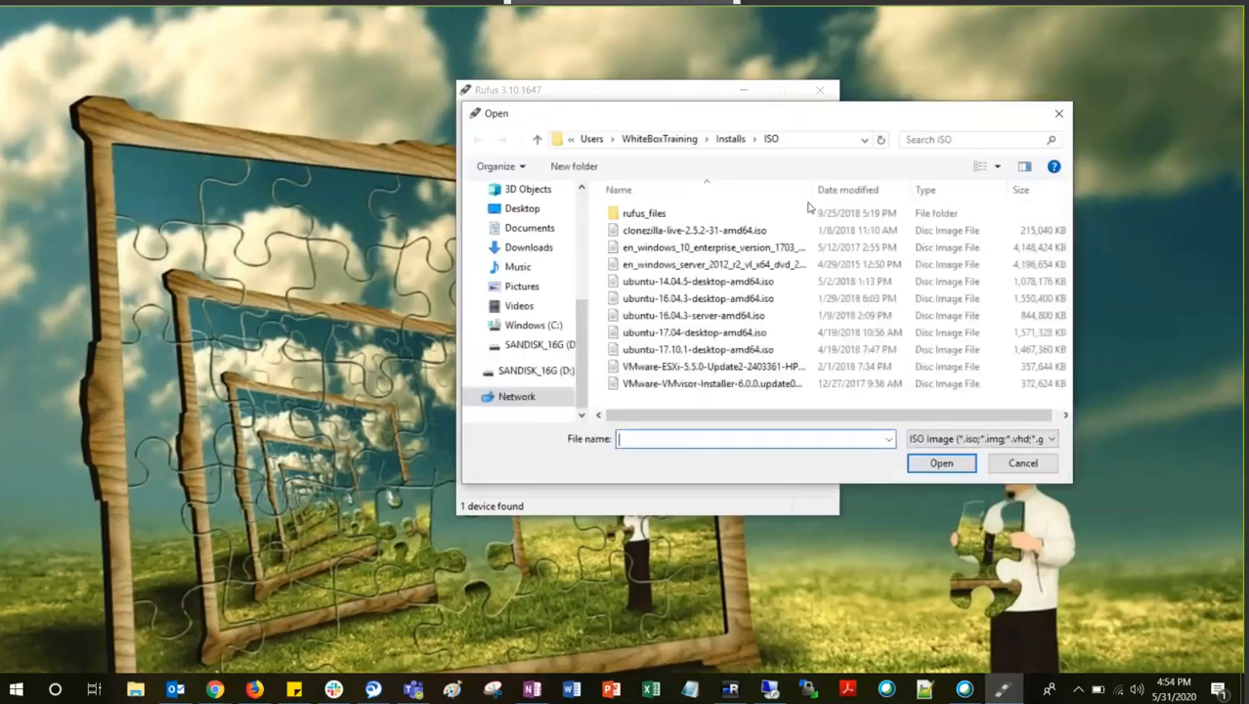
pyautogui.moveTo(784, 106)
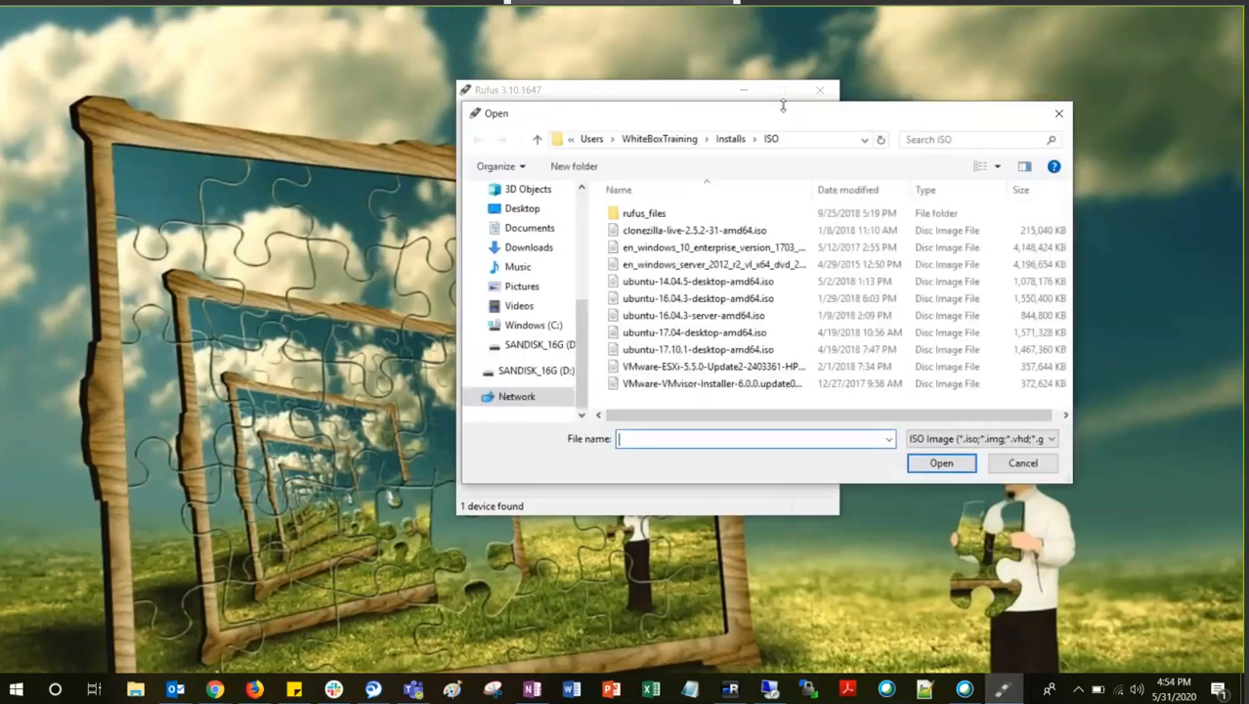
pyautogui.click(713, 246)
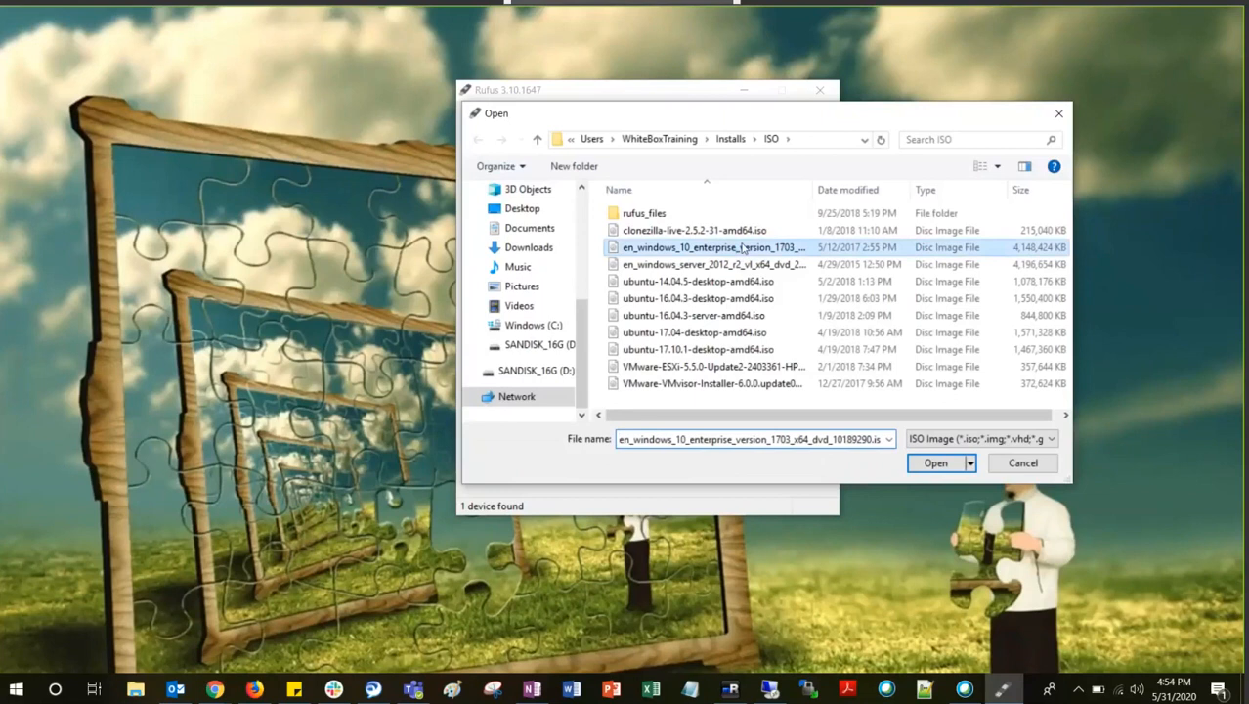
pyautogui.moveTo(852, 227)
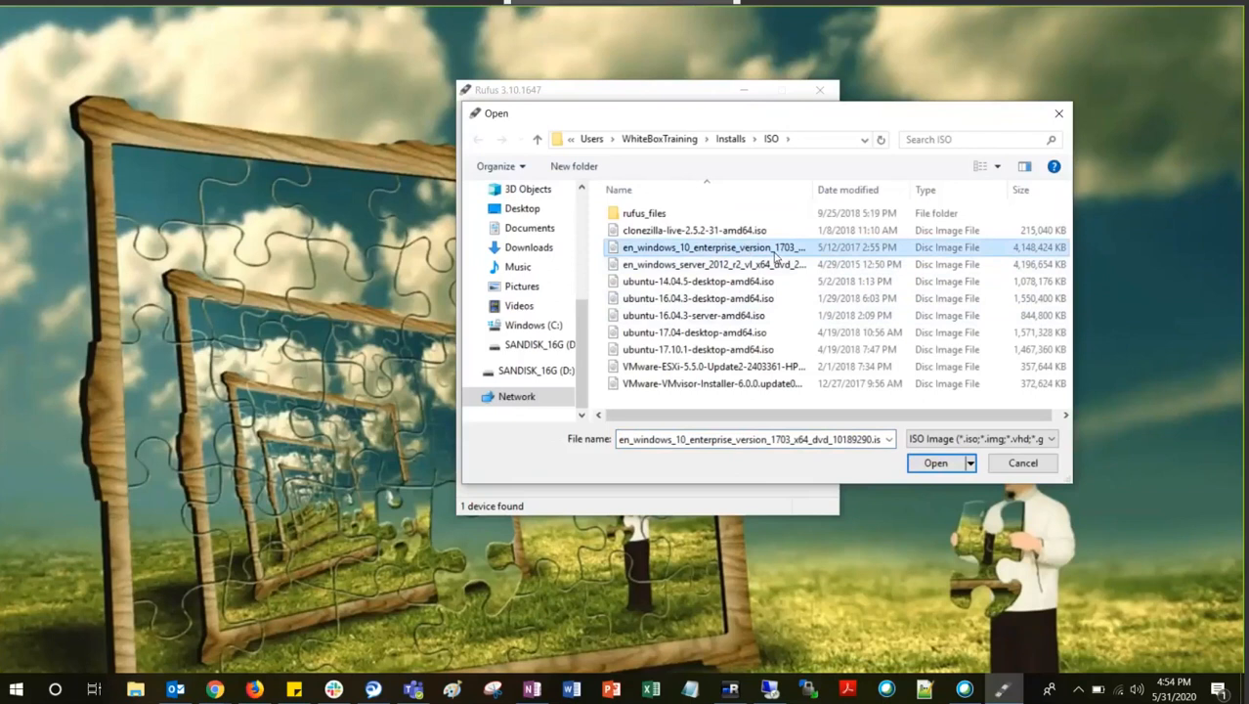
pyautogui.moveTo(772, 246)
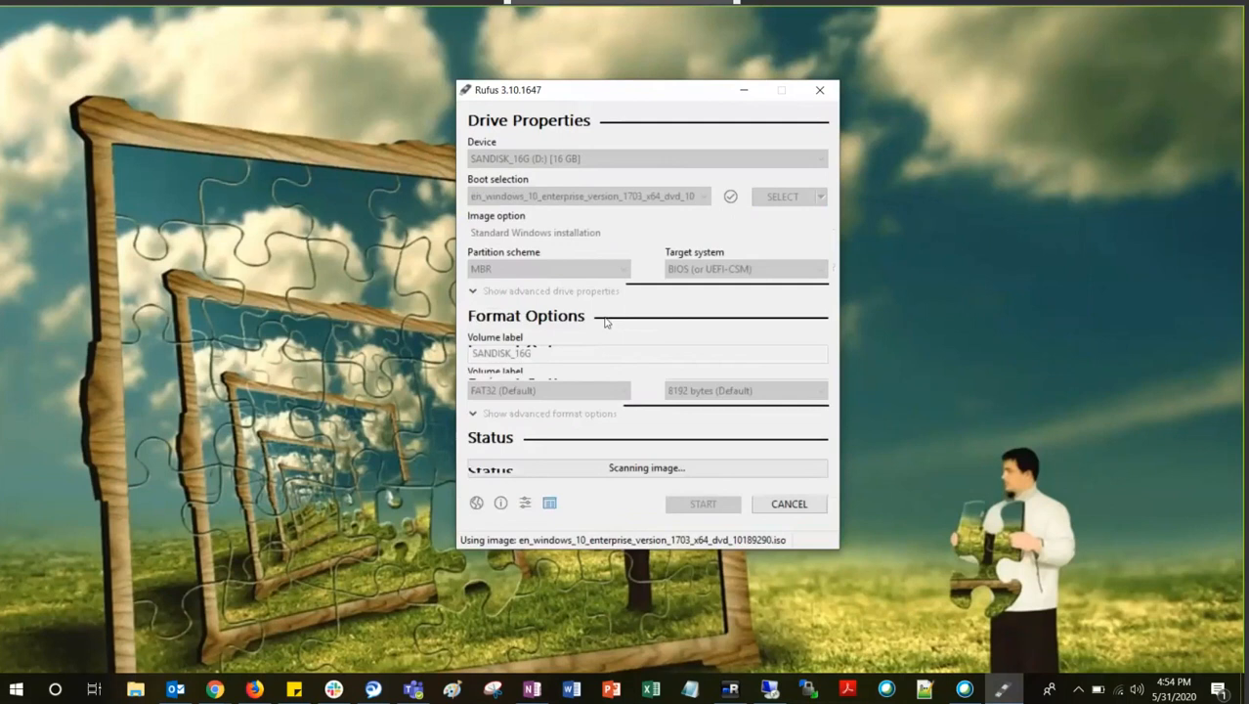
# - Review the GPT partition scheme choice, then go to Windows Start to find a disk tool
pyautogui.click(548, 270)
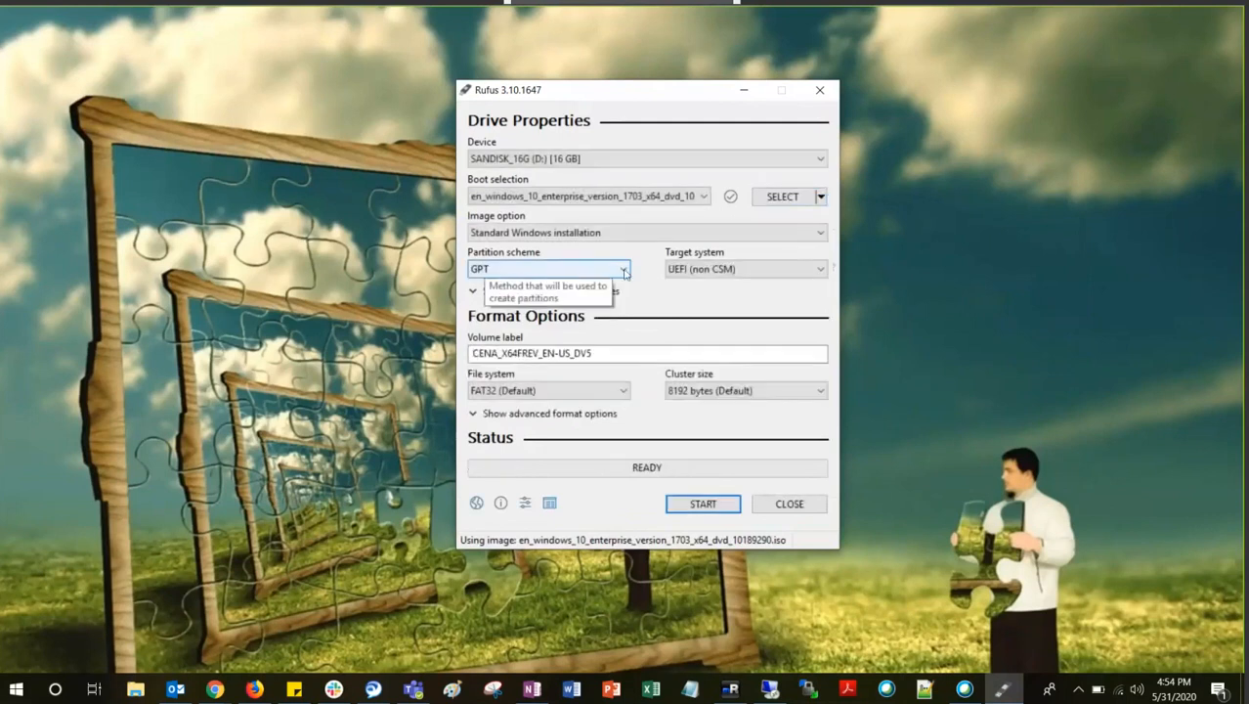
pyautogui.click(624, 270)
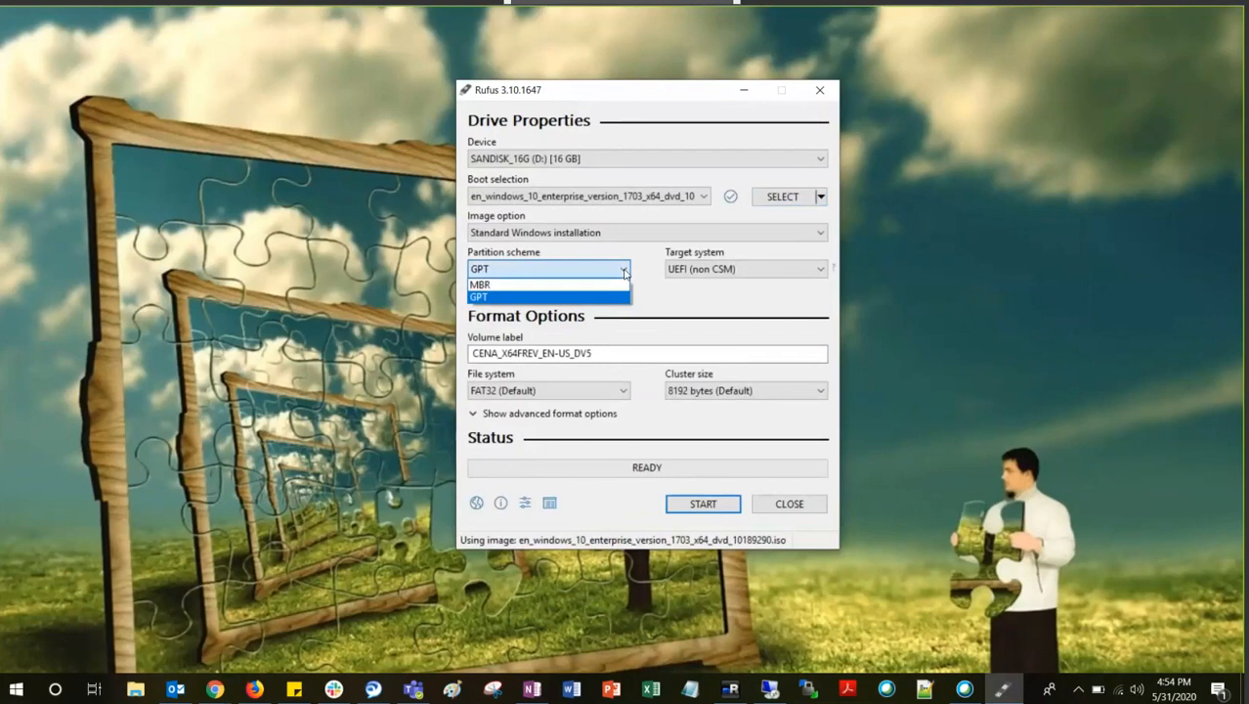
pyautogui.moveTo(547, 283)
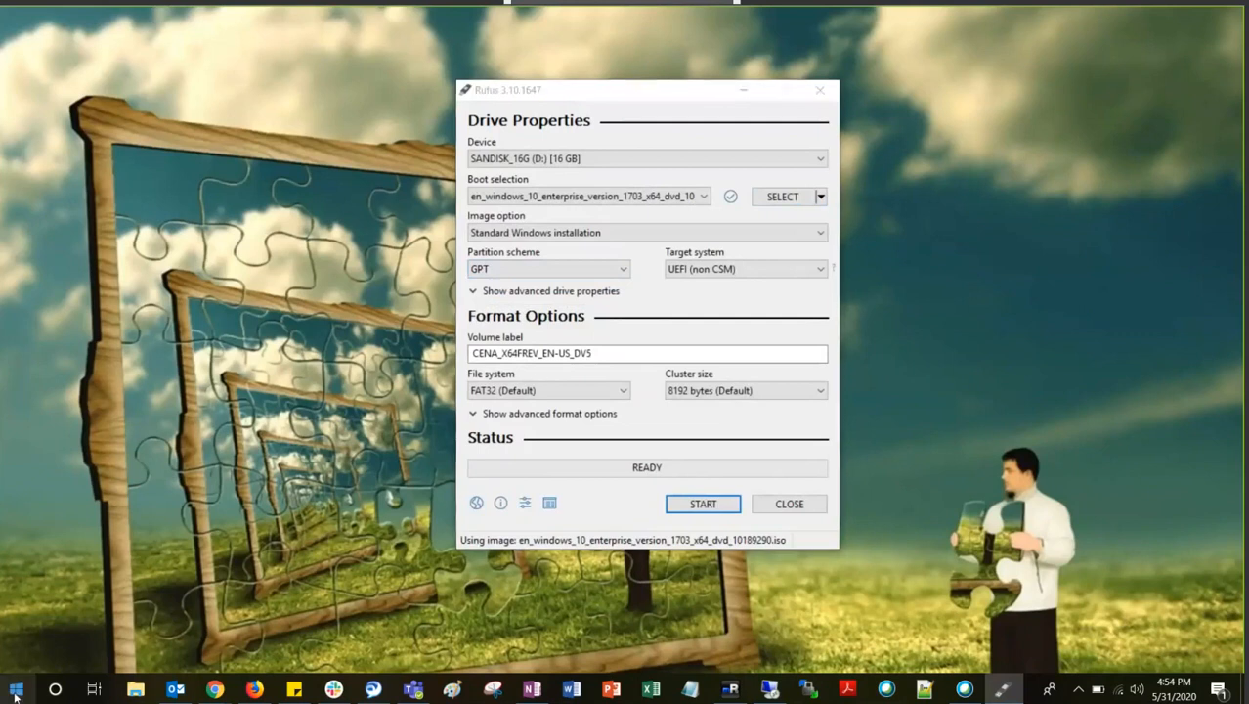
pyautogui.click(16, 688)
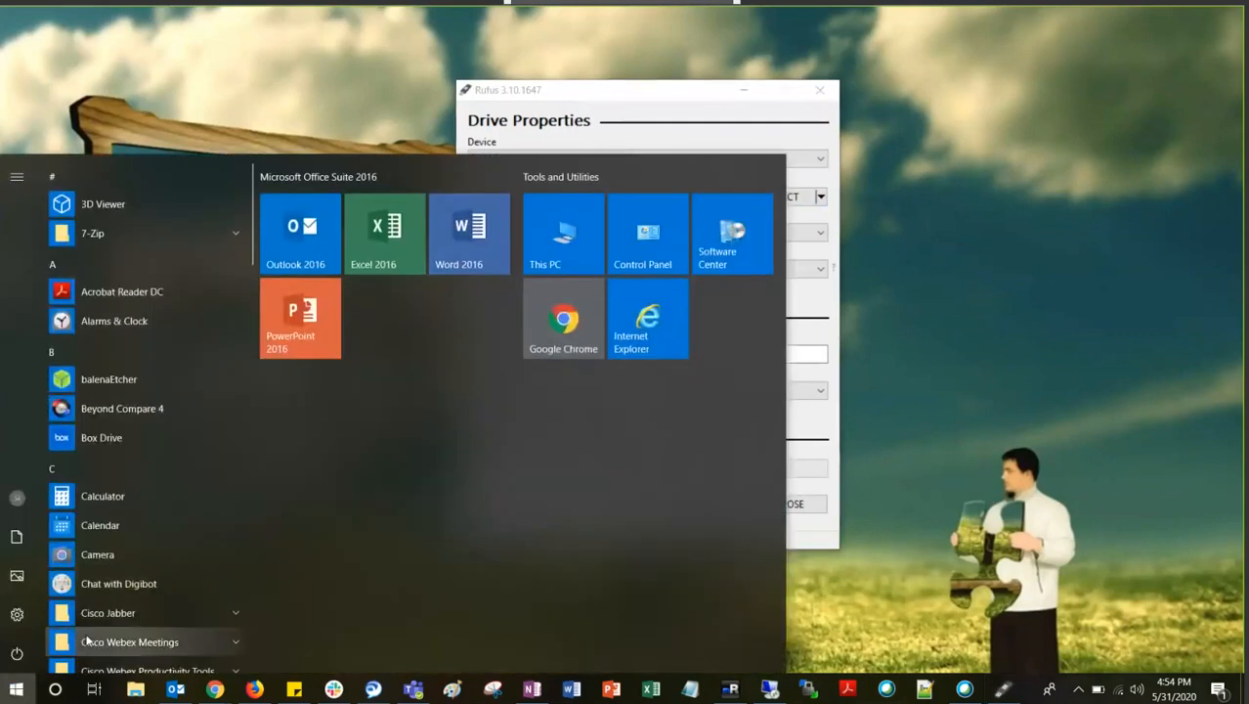
# - Search Start for 'disc ma' to find the Disk Management partitioning tool
pyautogui.write('disc')
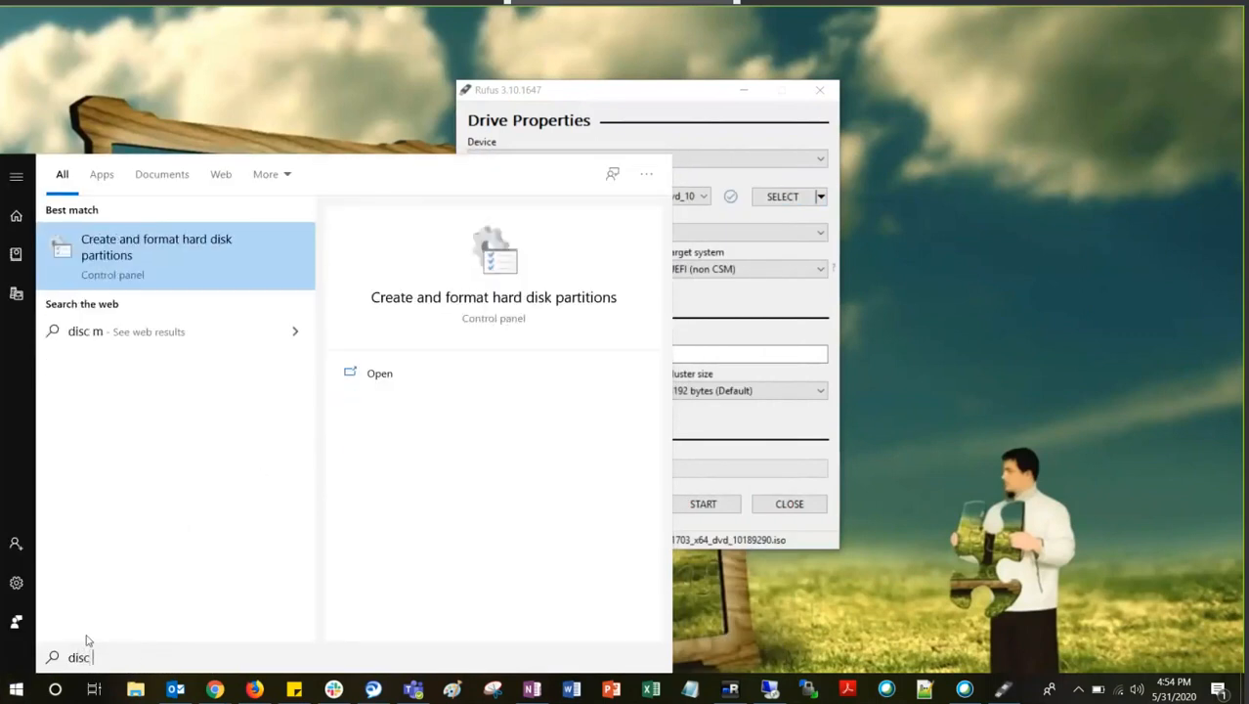
pyautogui.write('ma')
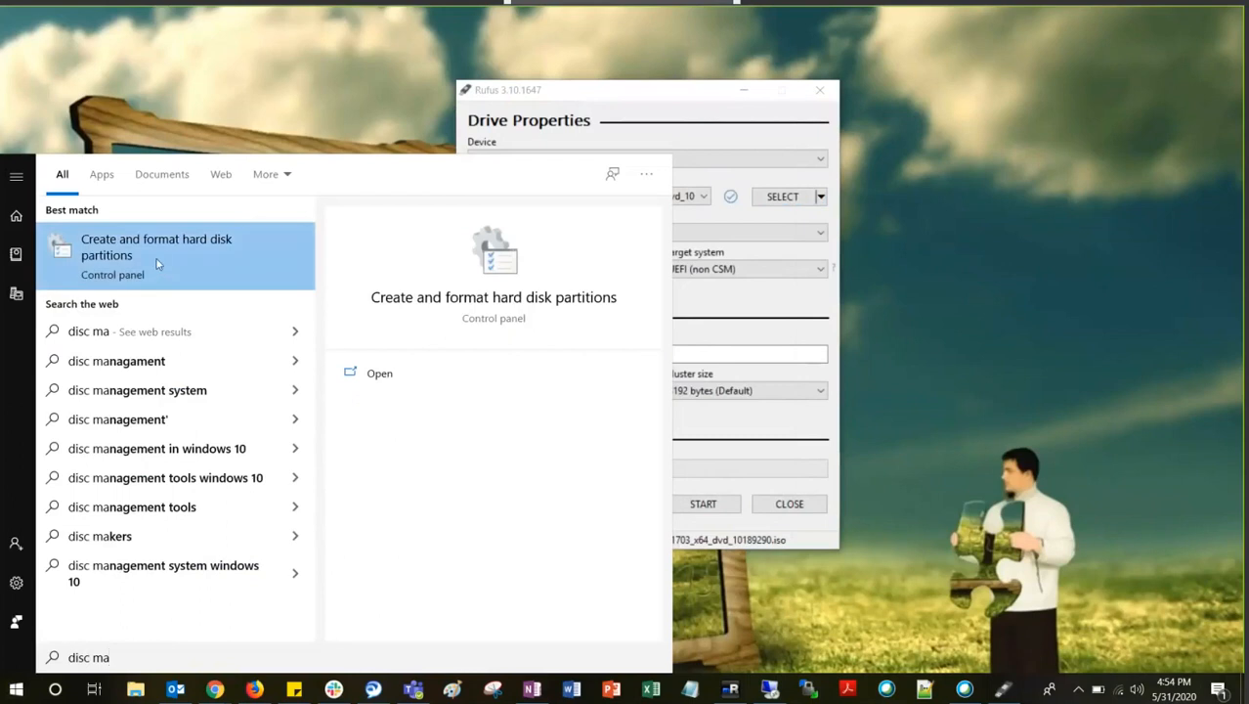
pyautogui.moveTo(133, 266)
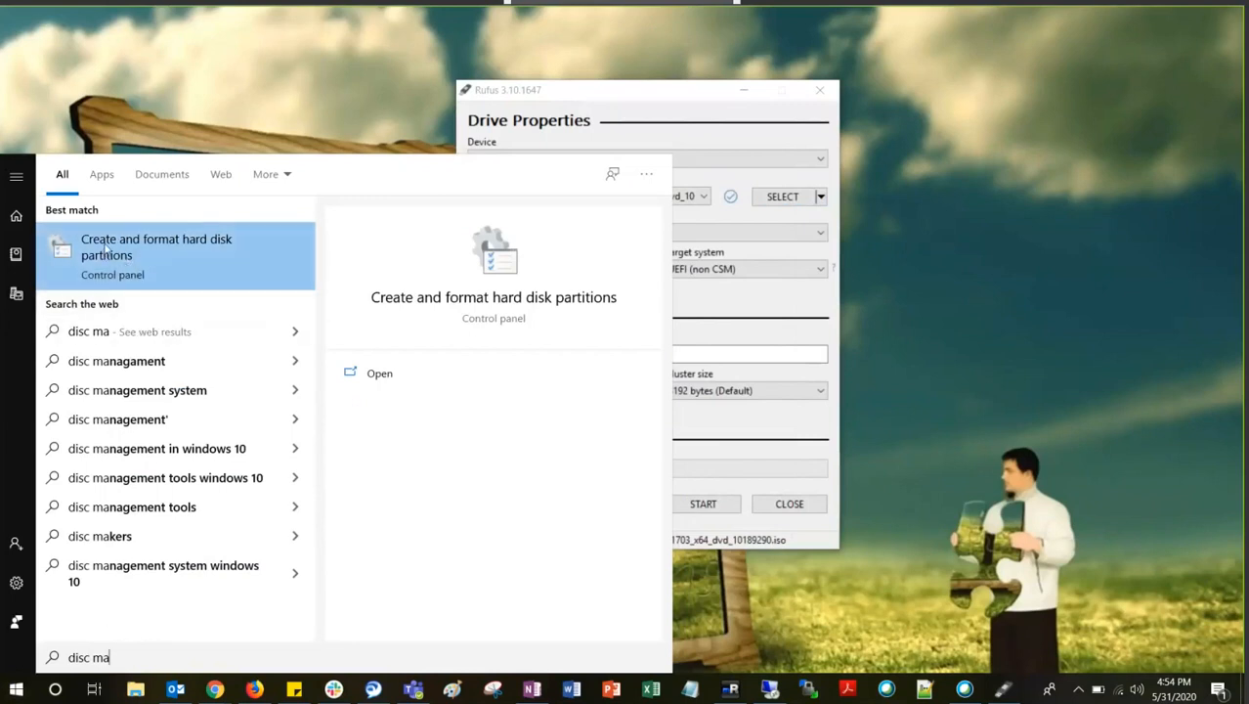
pyautogui.moveTo(164, 254)
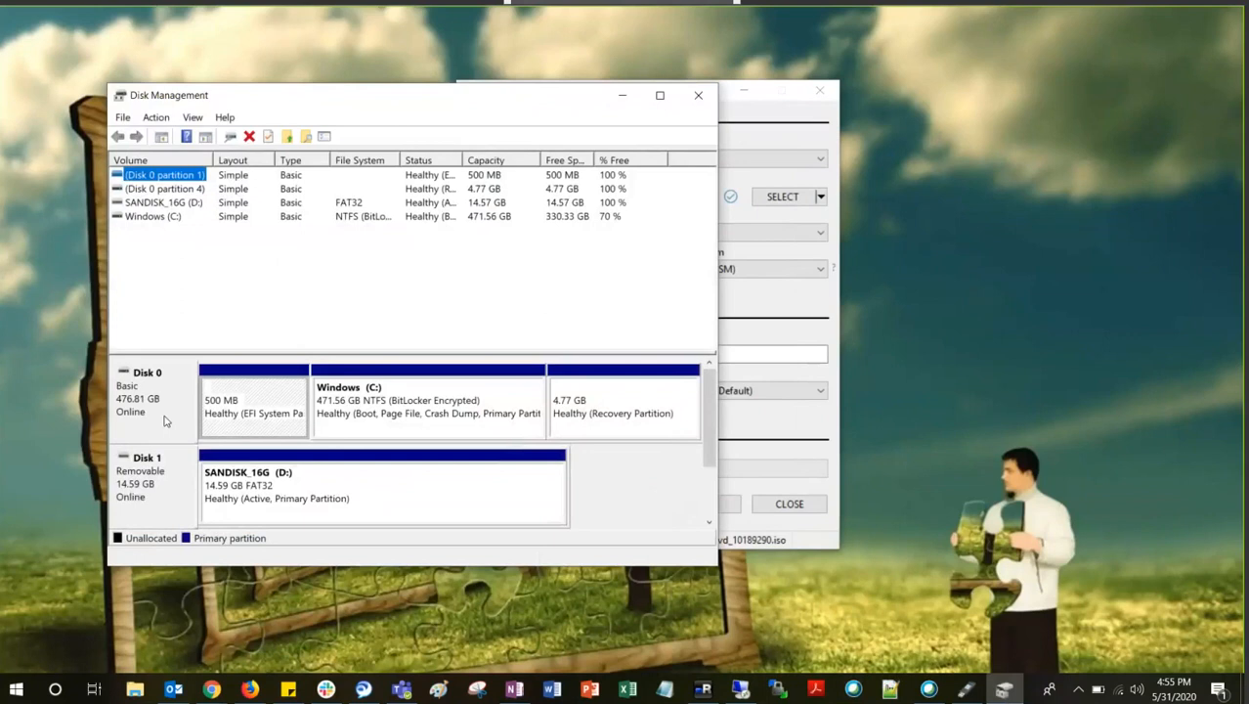
# - Check Disk 0's properties showing GUID Partition Table (GPT), then return to Rufus
pyautogui.rightClick(146, 391)
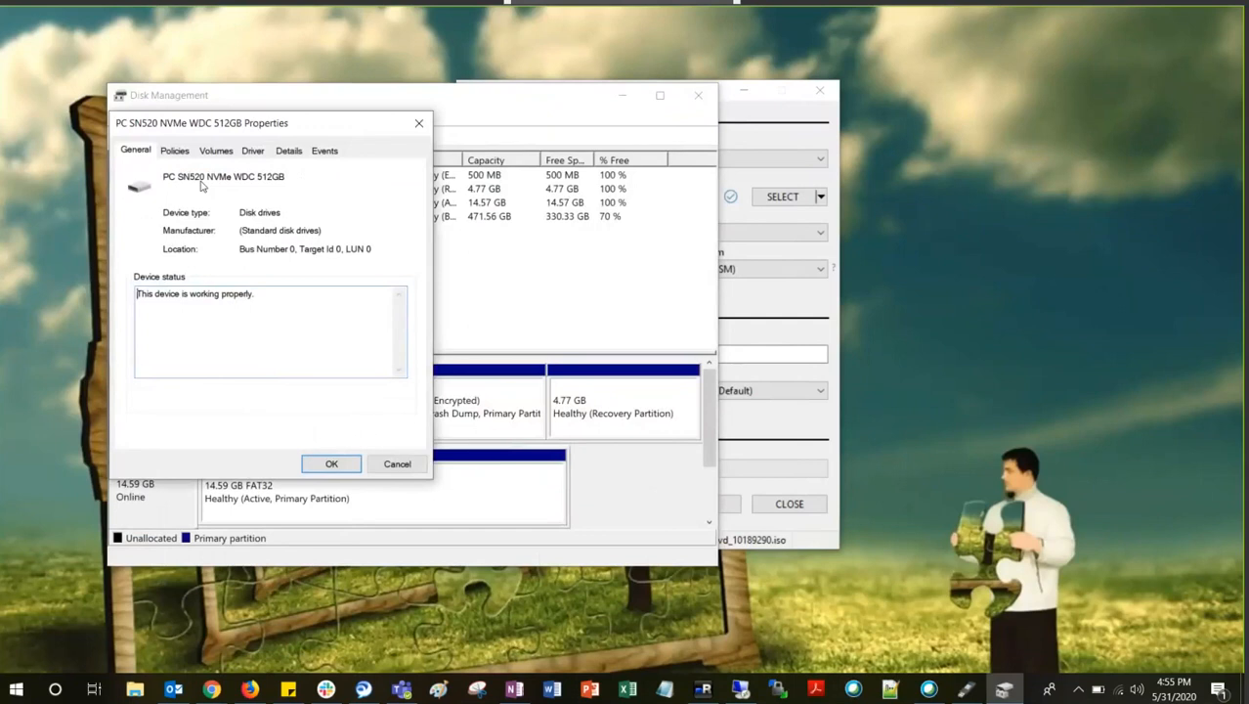
pyautogui.click(215, 148)
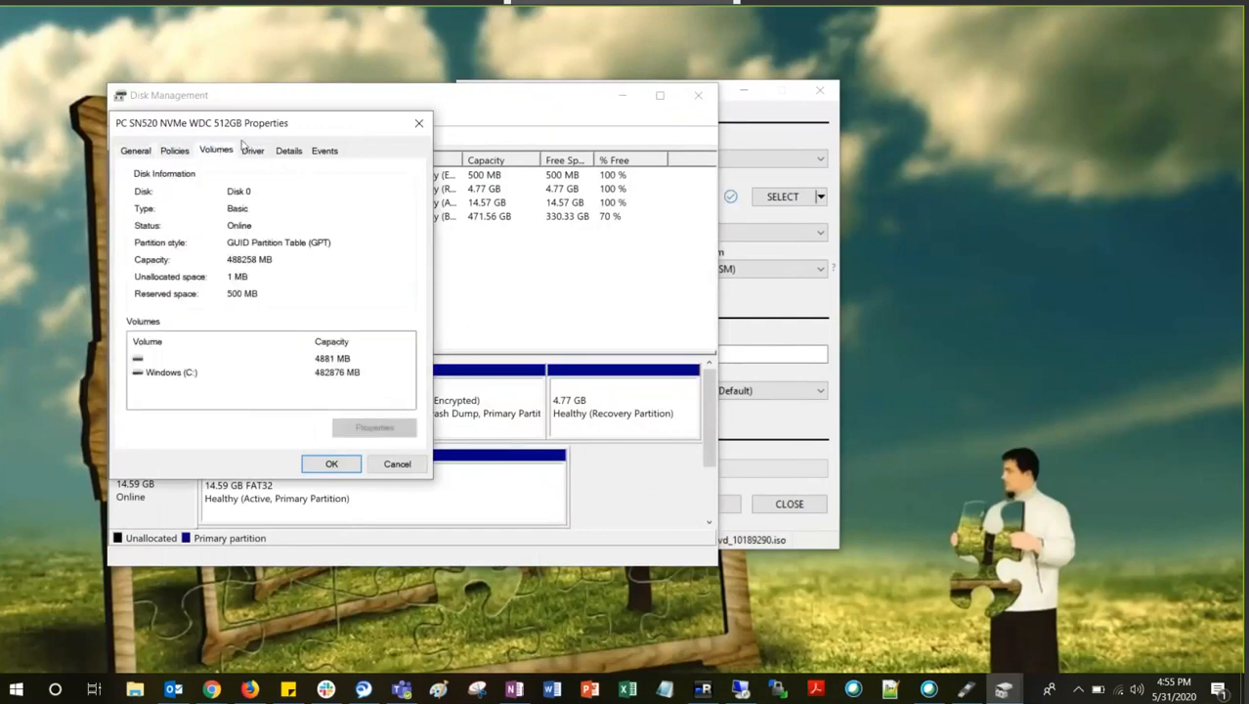
pyautogui.moveTo(325, 246)
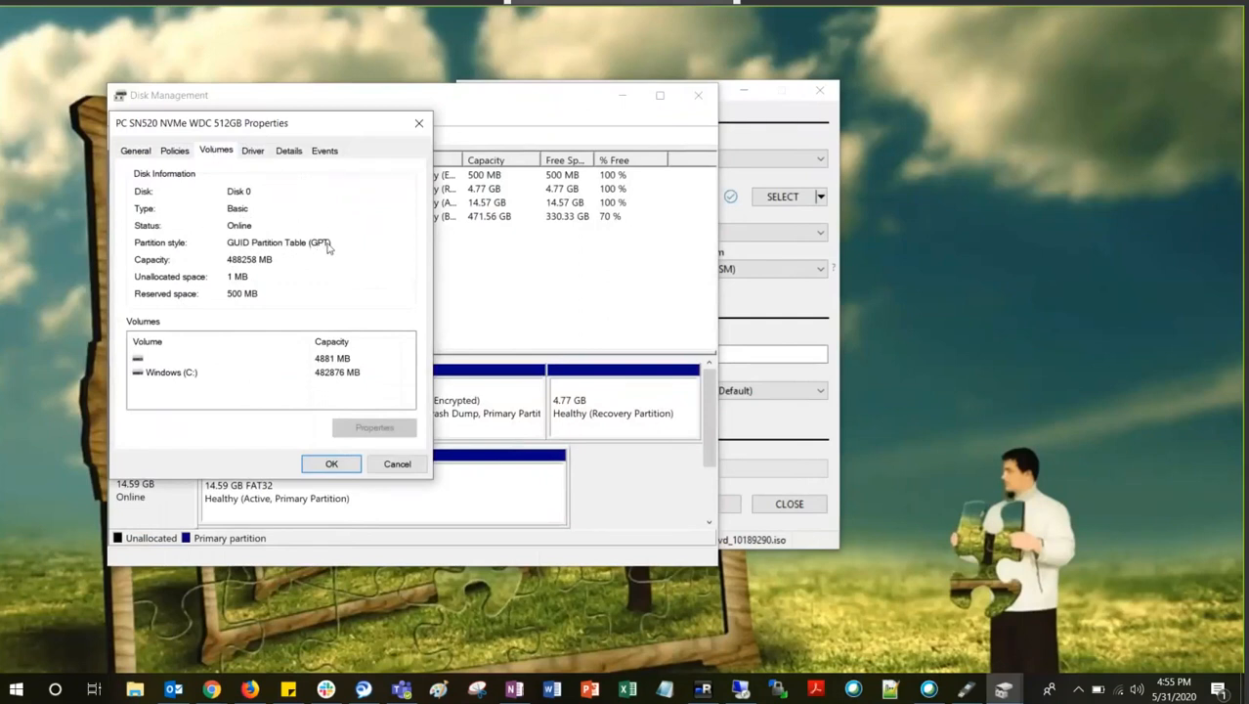
pyautogui.moveTo(637, 255)
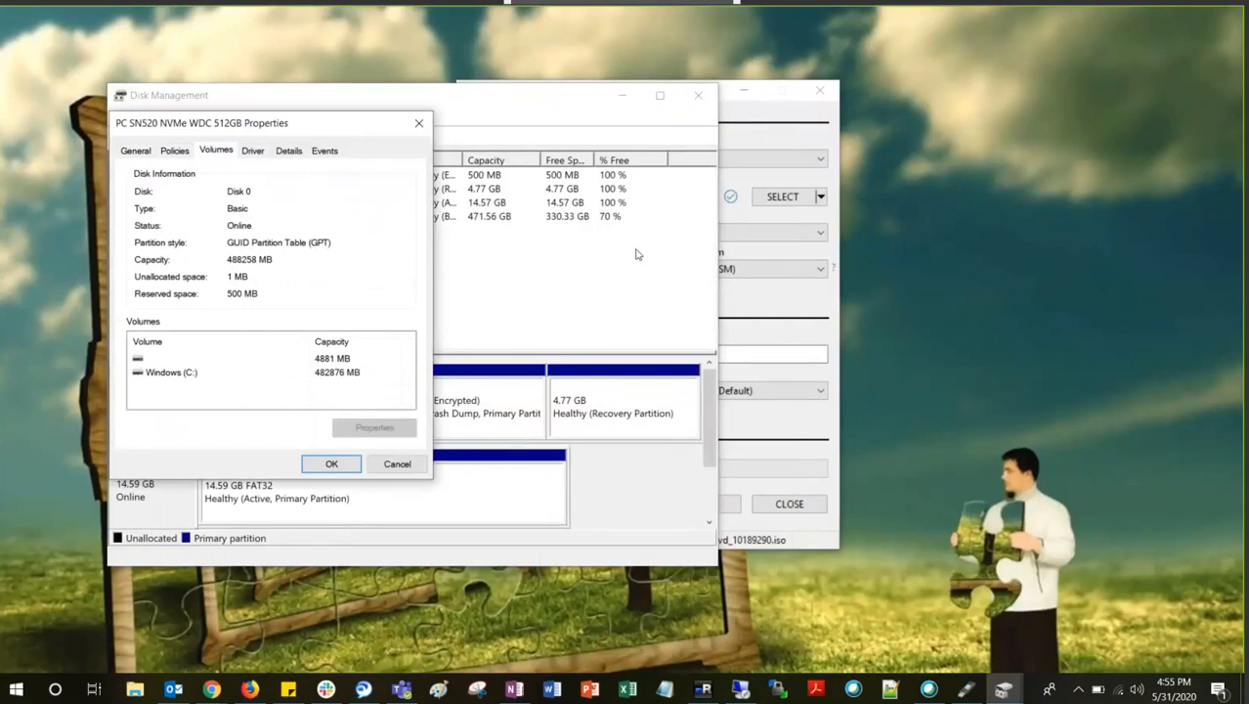
pyautogui.click(622, 269)
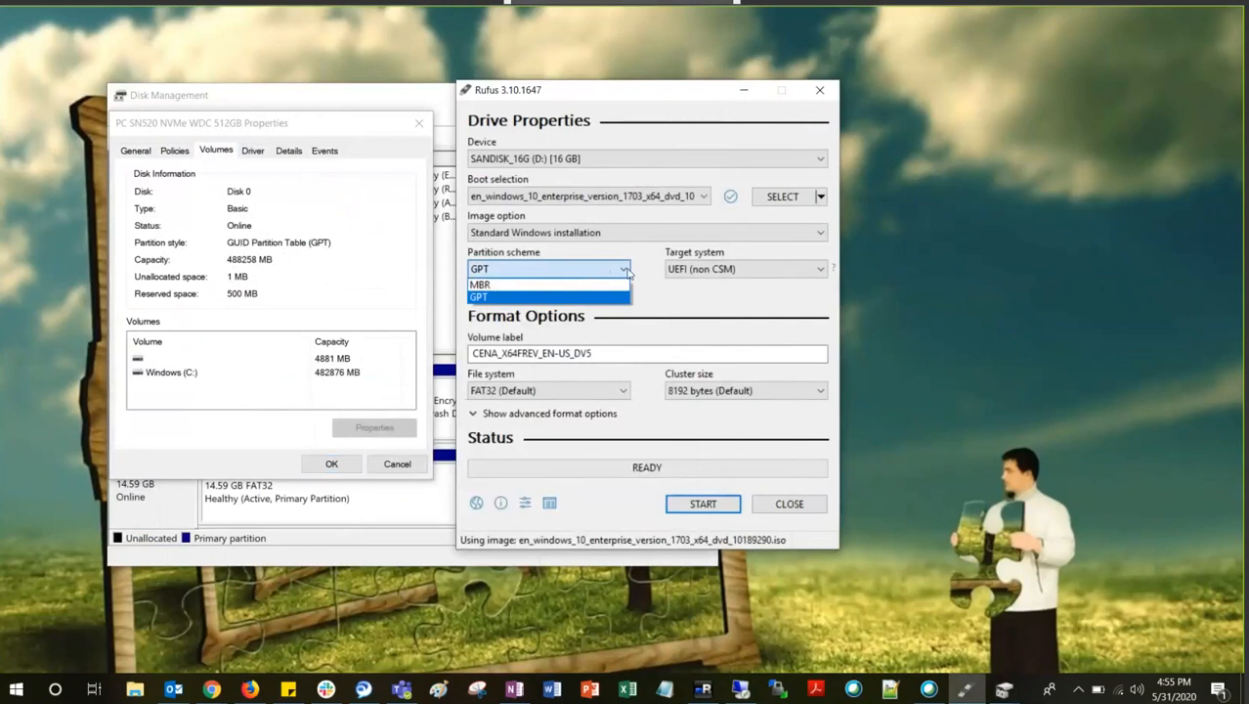
# - Keep GPT with UEFI (non CSM), review the volume label, and start writing to SANDISK_16G (D:)
pyautogui.click(479, 297)
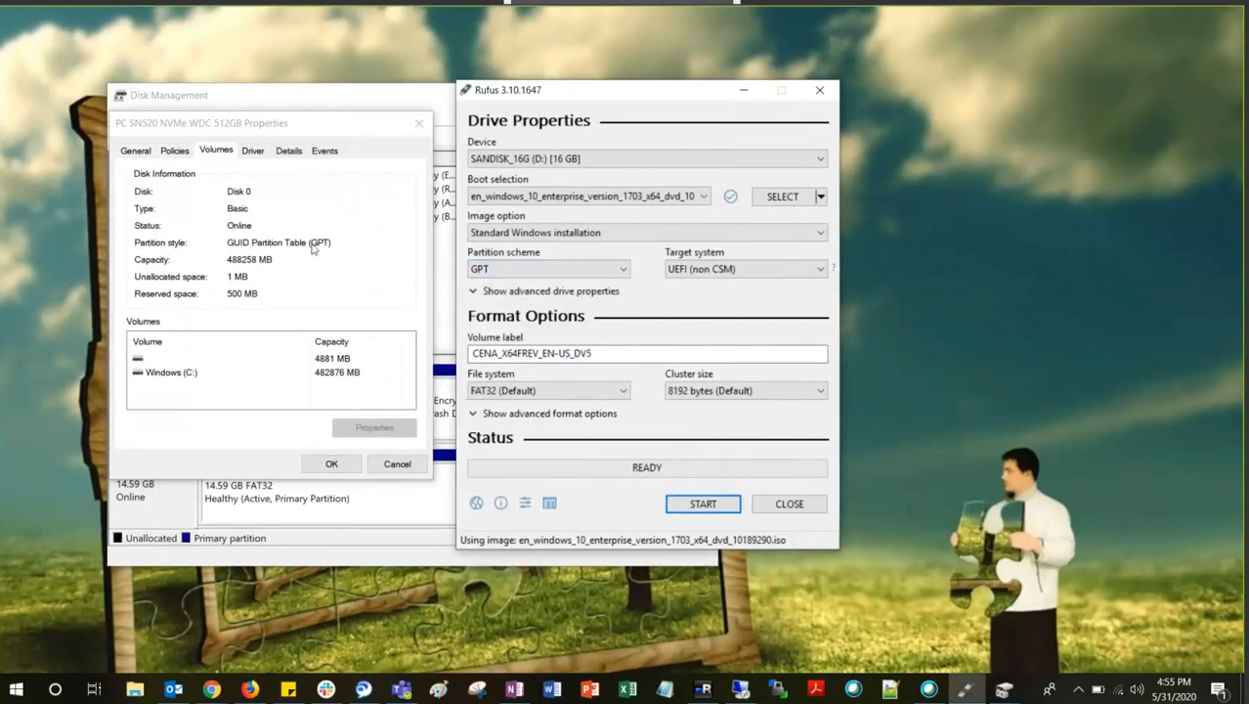
pyautogui.click(547, 270)
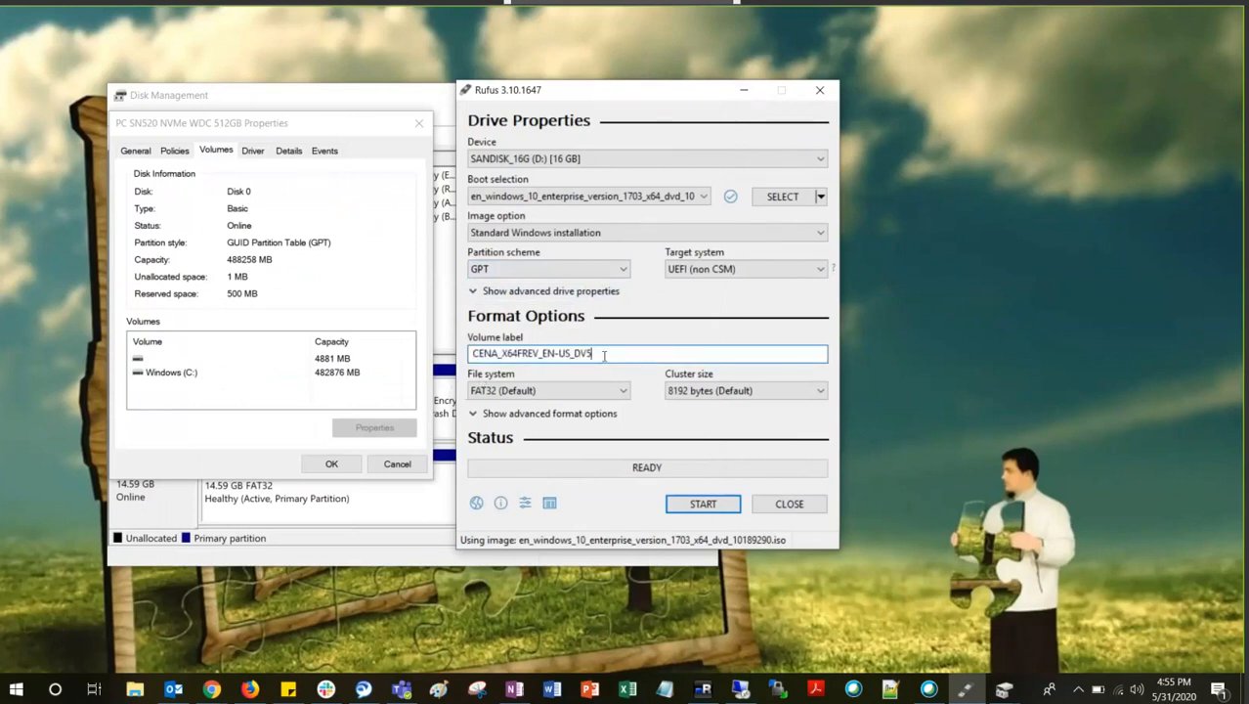
pyautogui.click(704, 504)
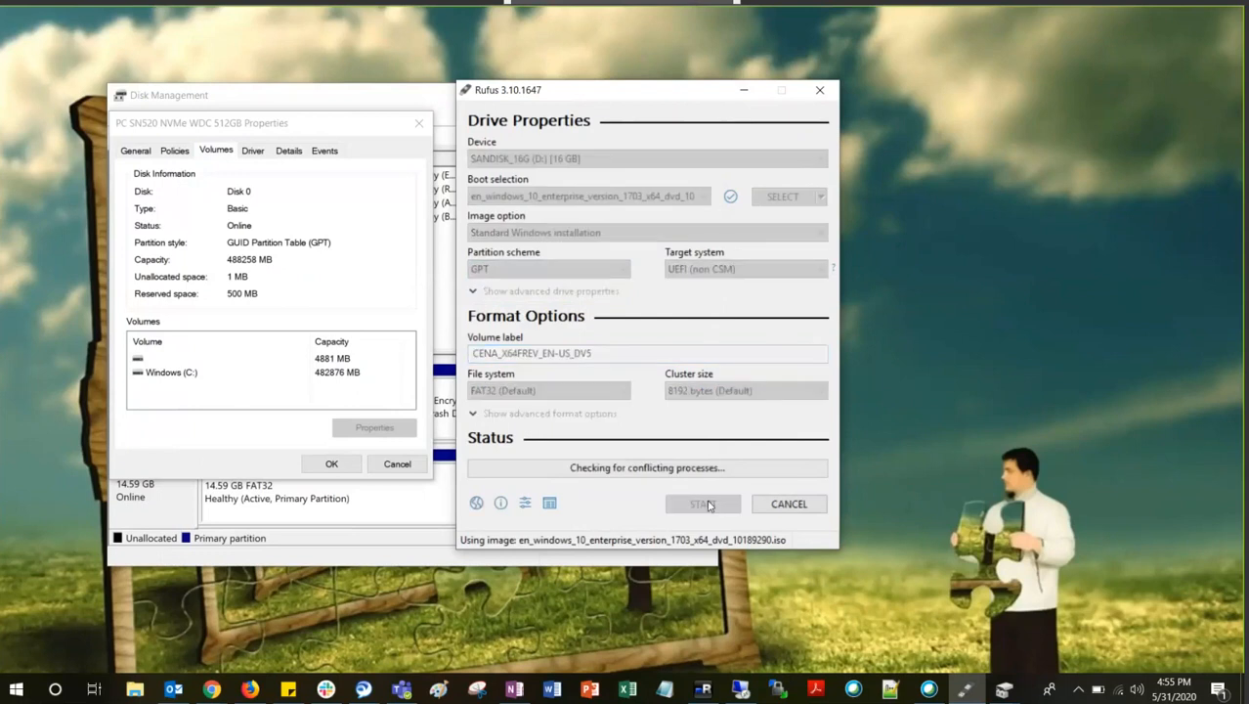
# - Trigger the warning that all data on SANDISK_16G (D:) will be destroyed
pyautogui.click(704, 505)
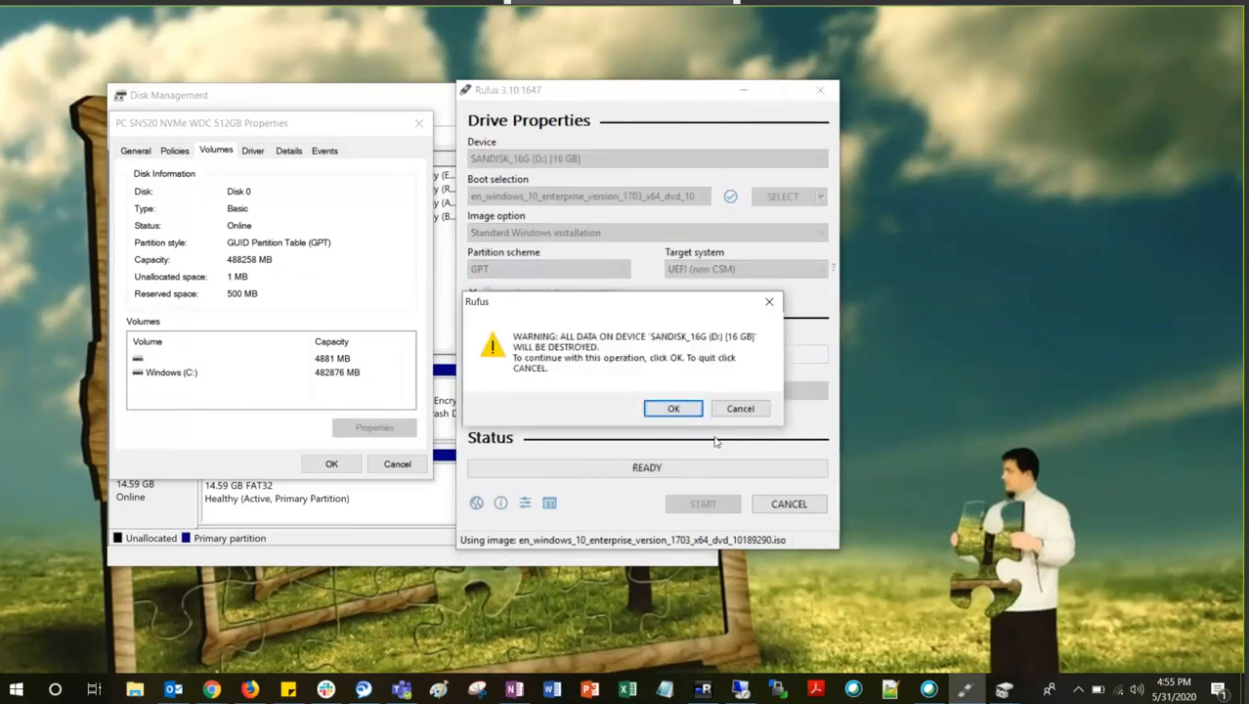
pyautogui.moveTo(536, 516)
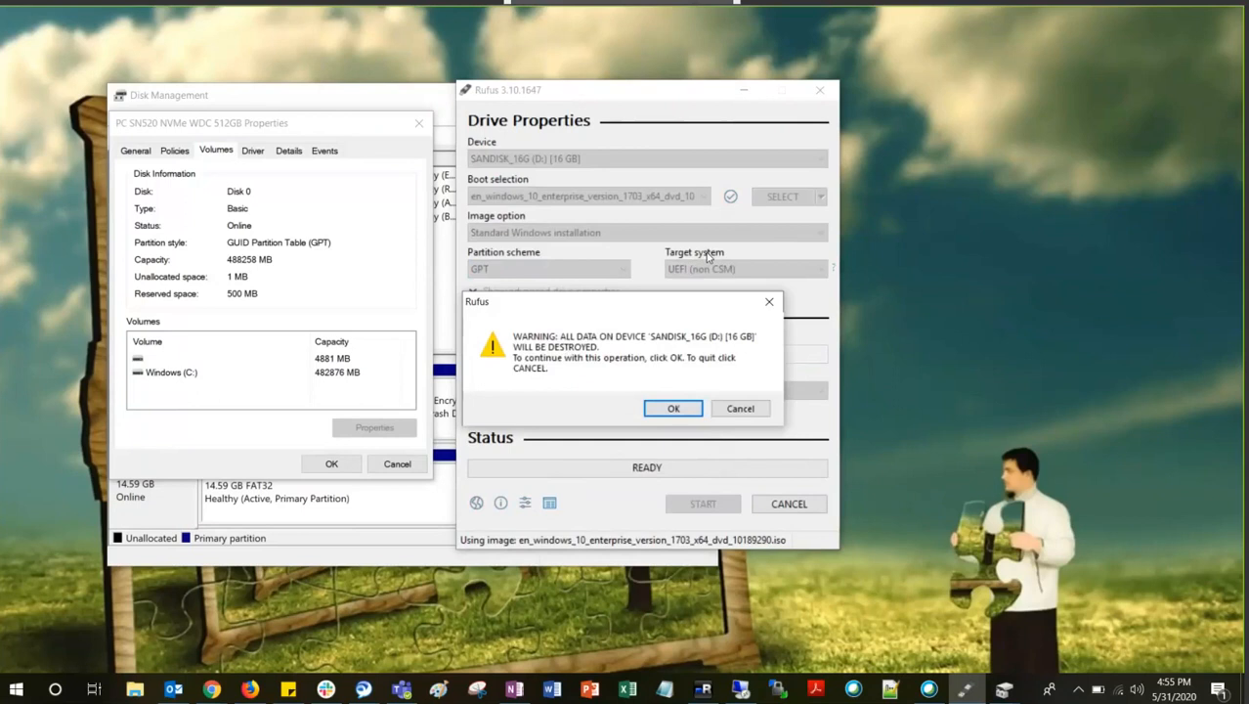
pyautogui.moveTo(675, 408)
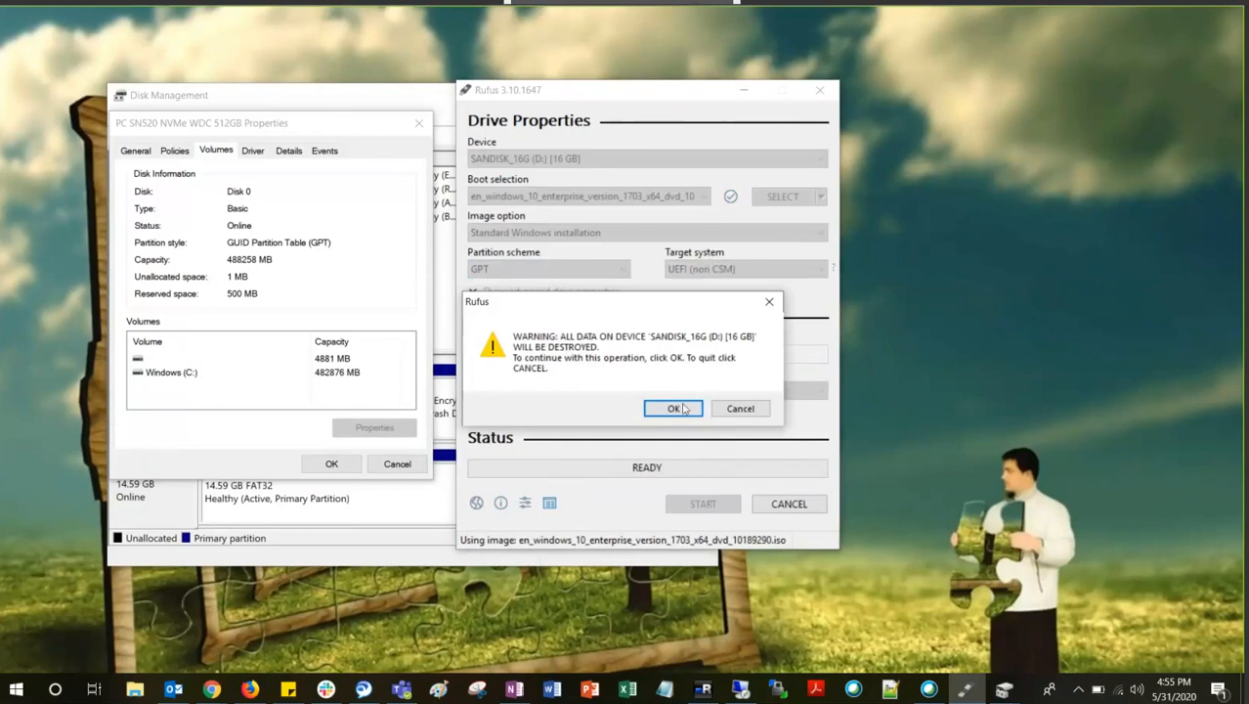
# - Confirm erasing the USB drive so Rufus begins deleting its partitions
pyautogui.click(672, 408)
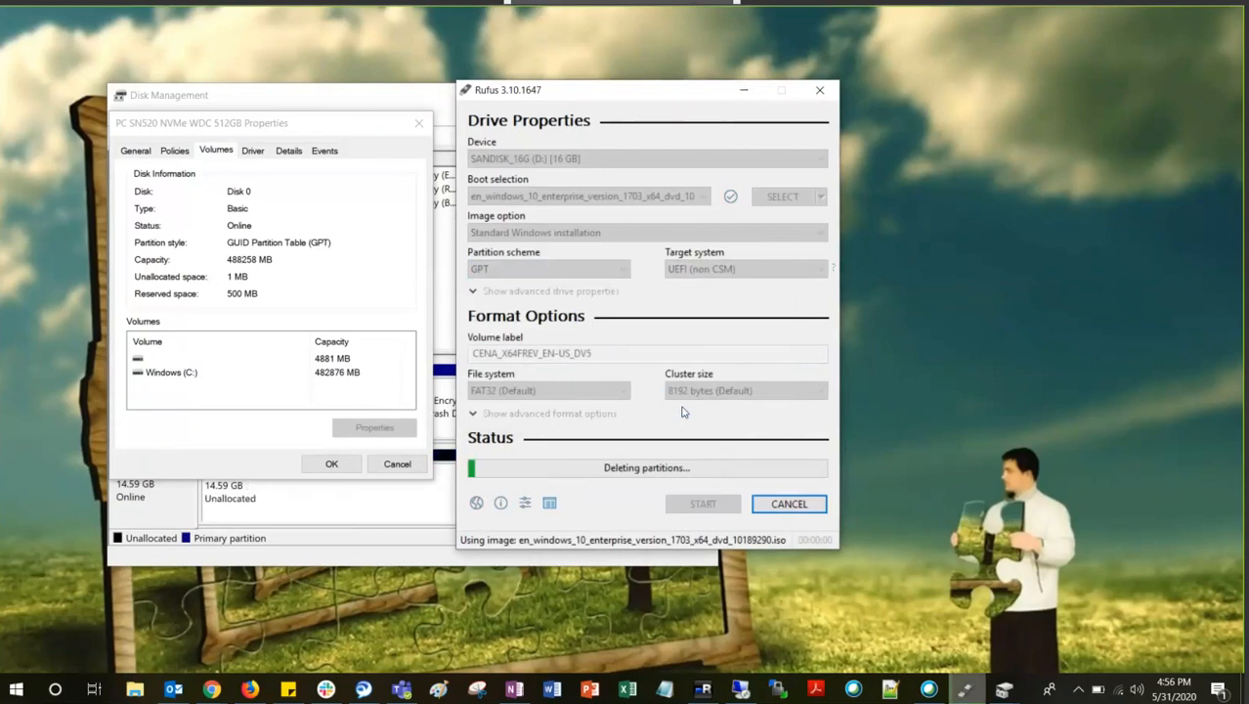
pyautogui.moveTo(570, 485)
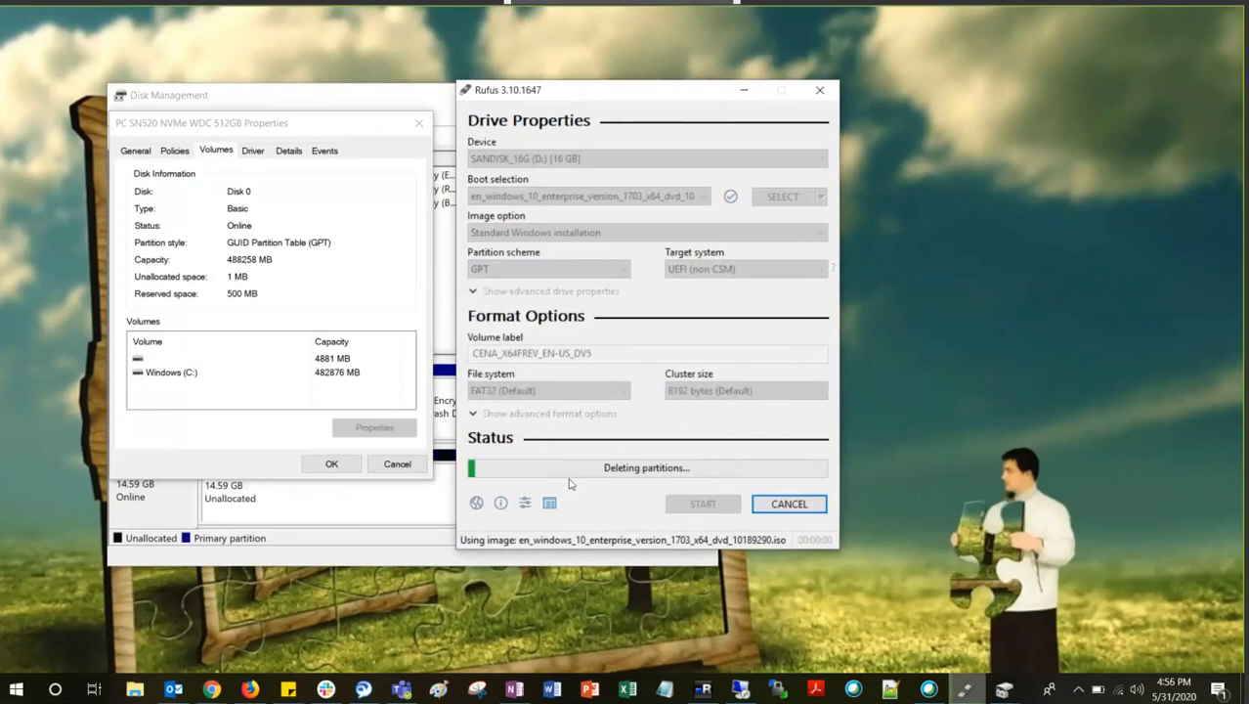